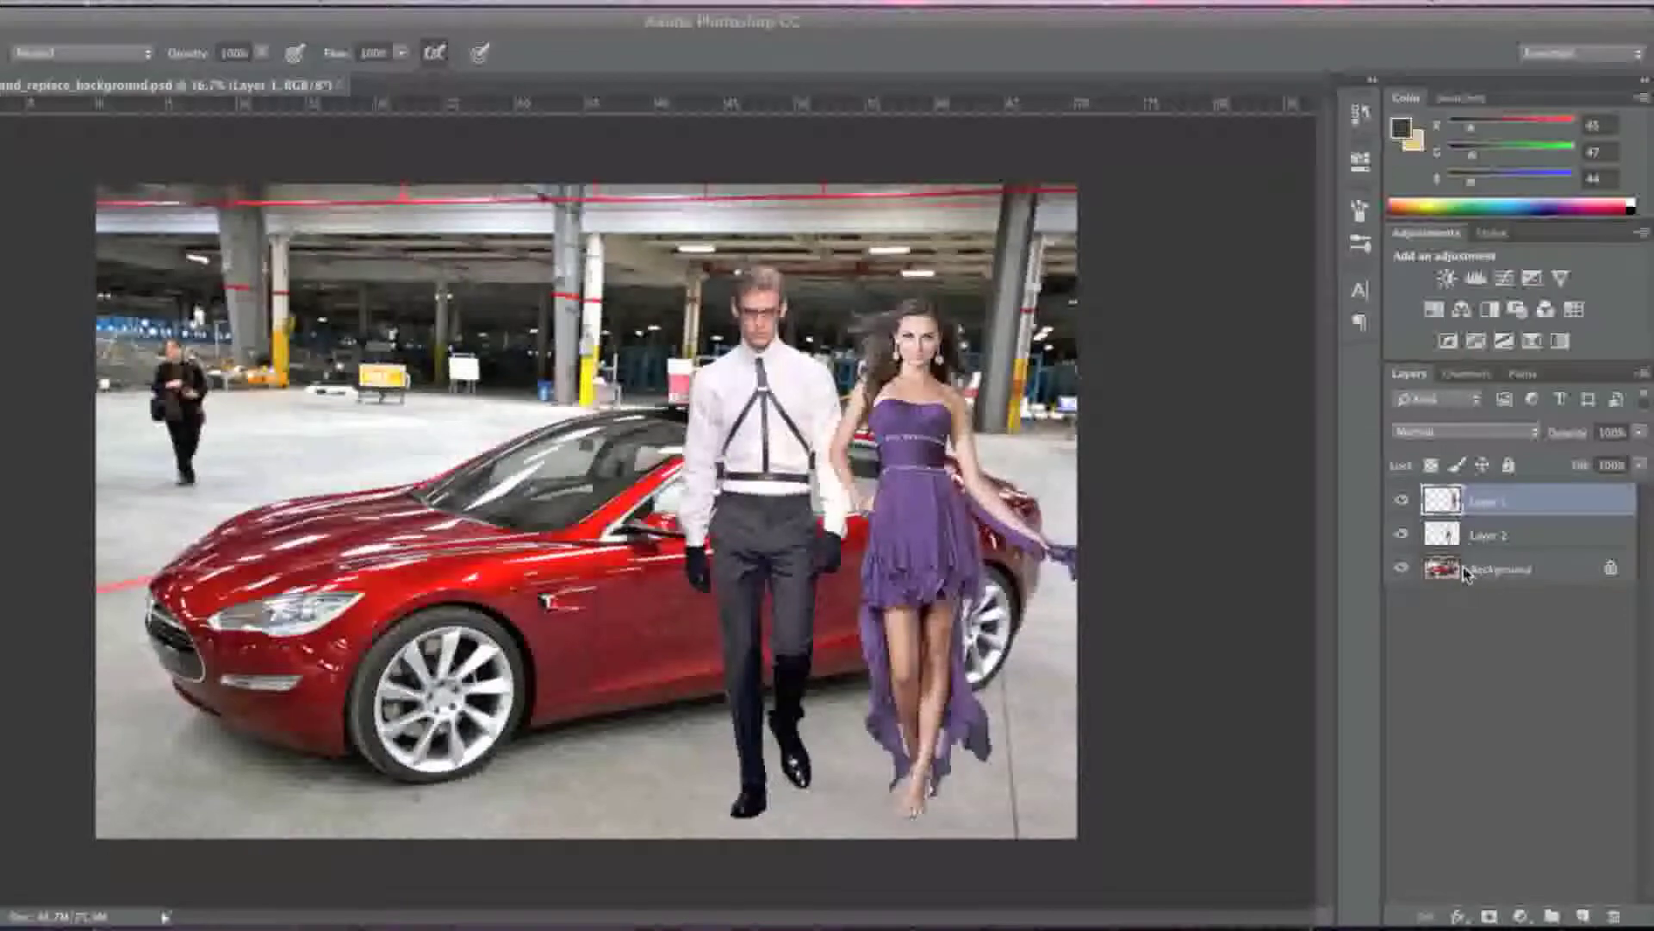
Toggle the garage background off and on to check the two cut-out models.
click(1404, 570)
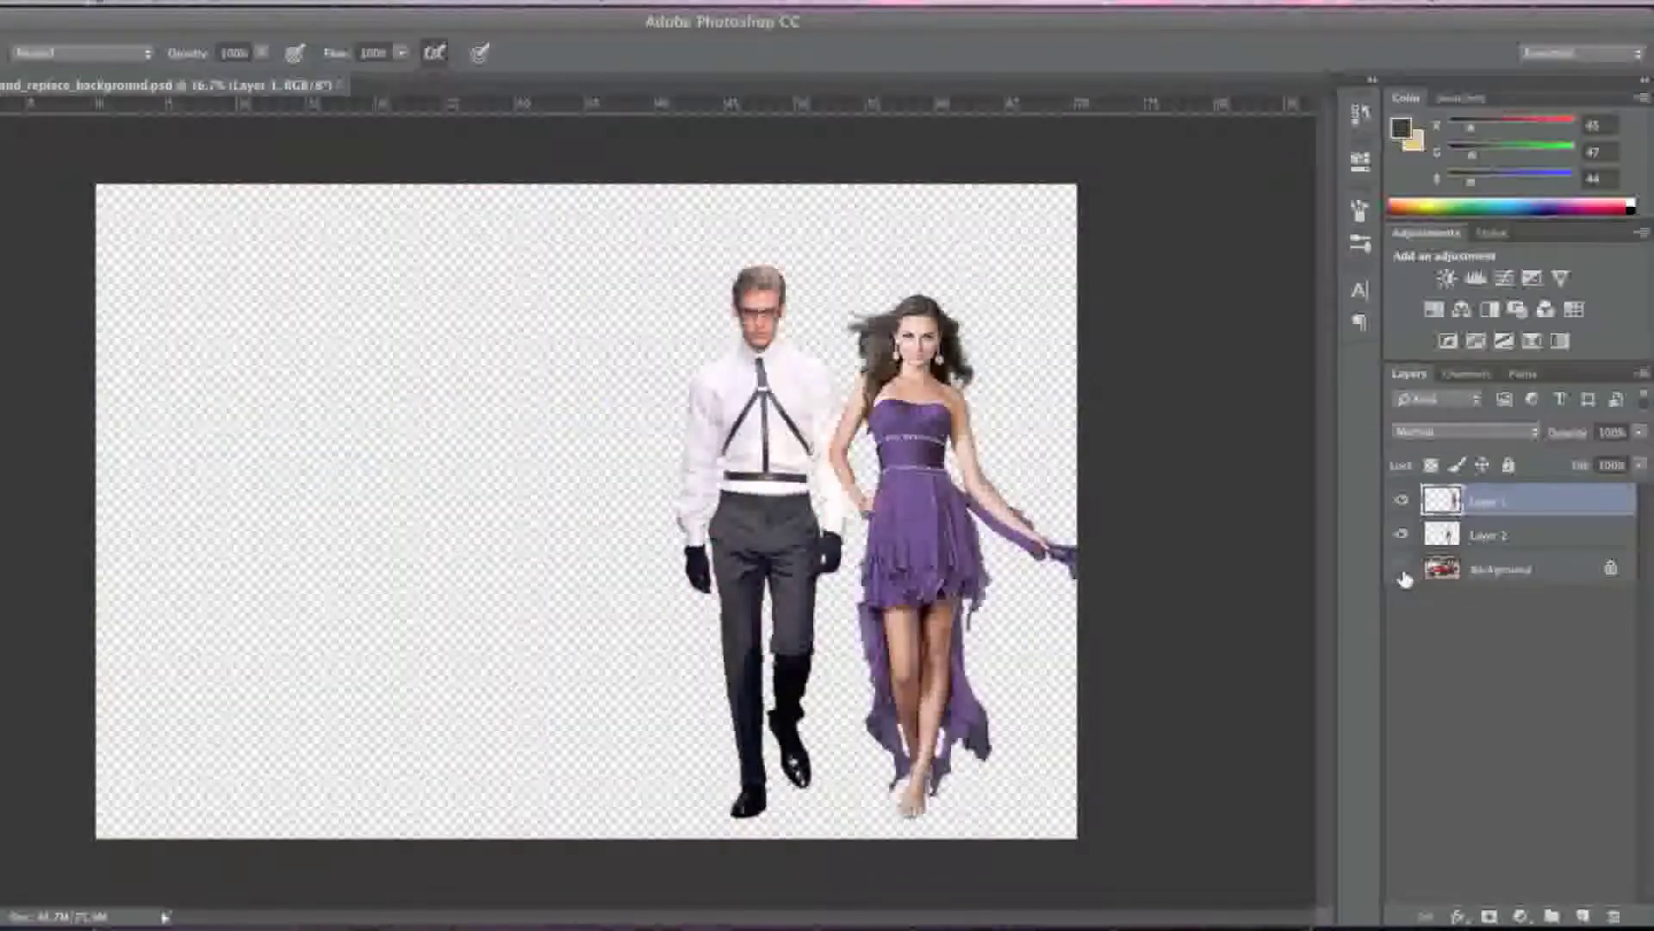
click(1404, 568)
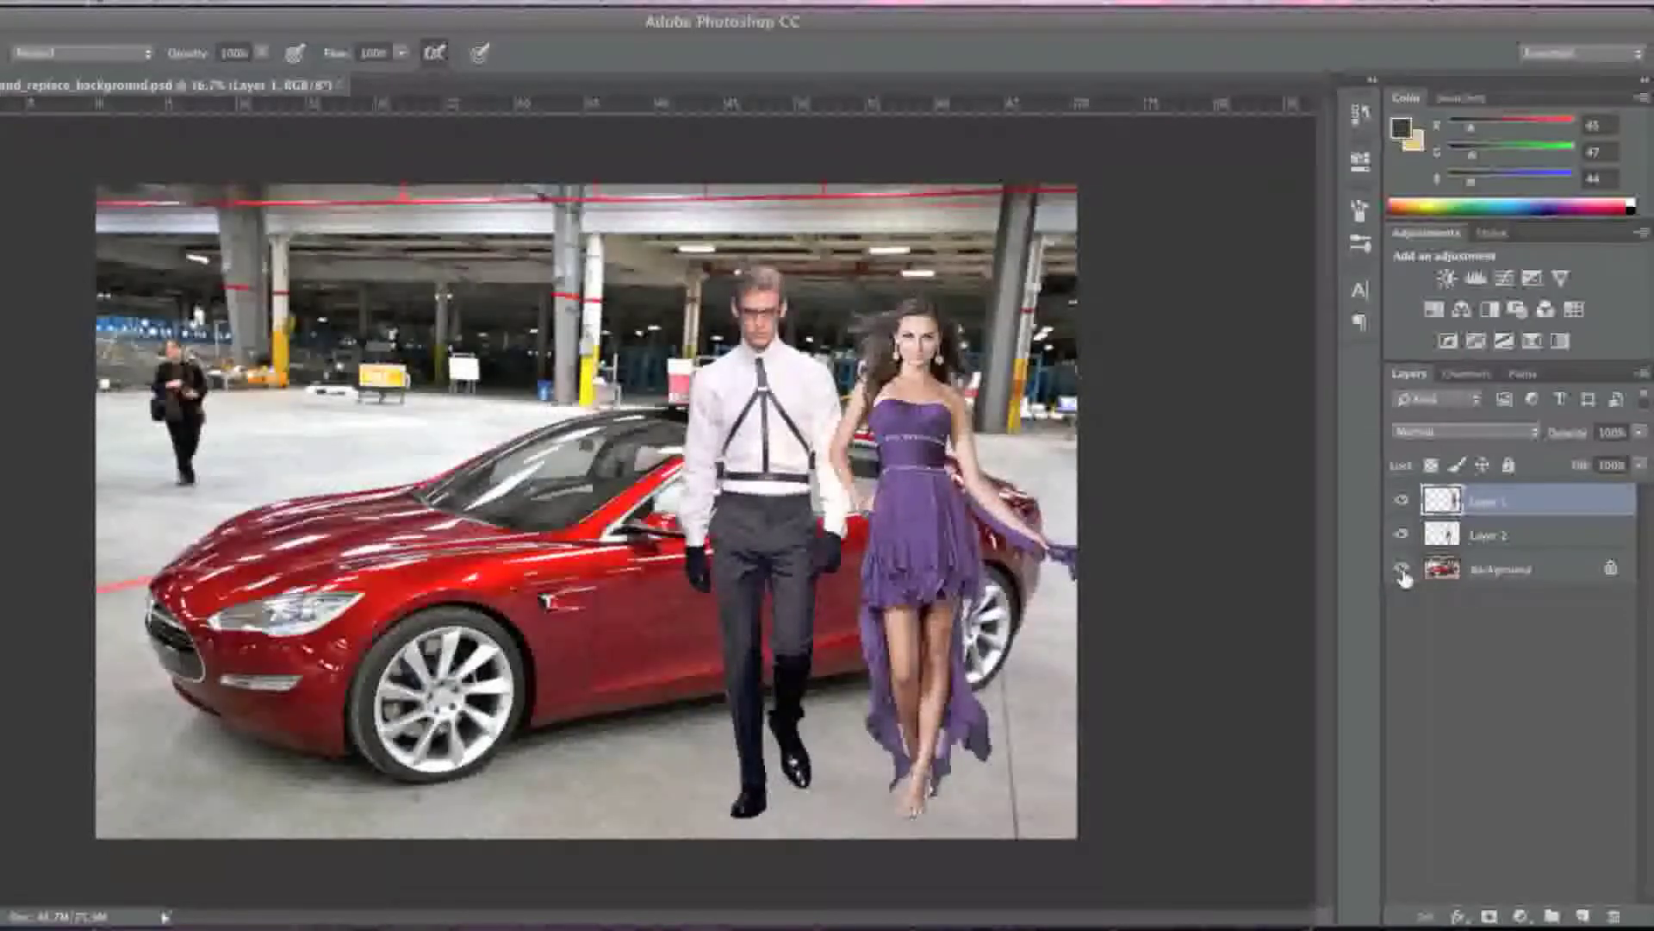
mouse_move(1404, 569)
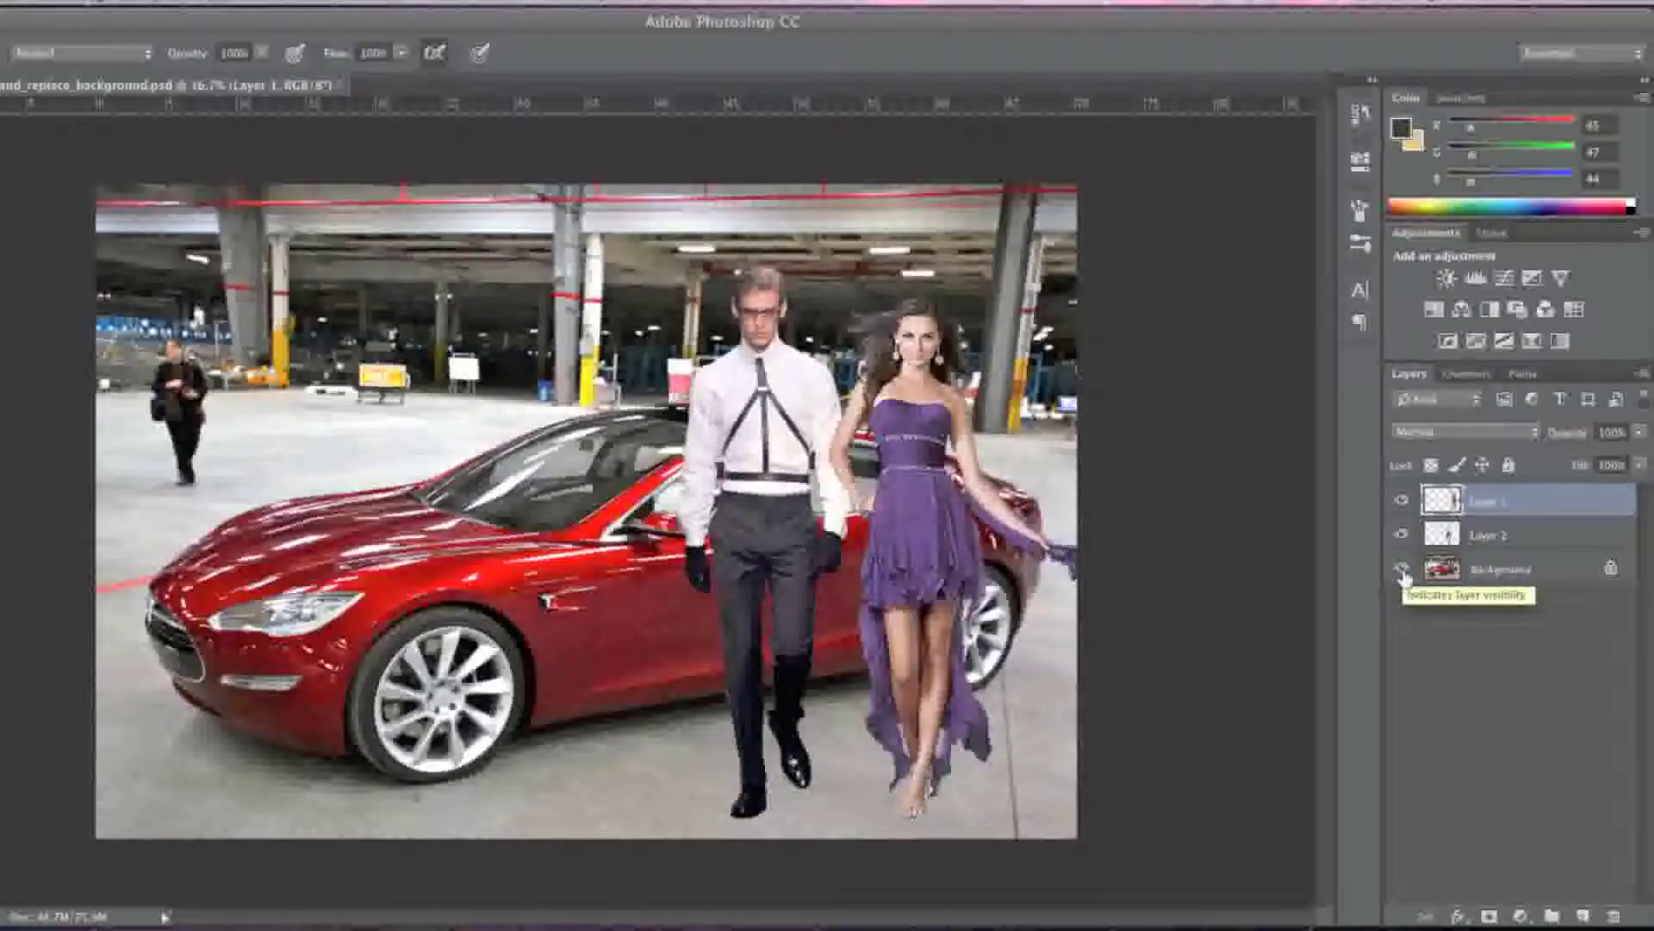
mouse_move(1403, 581)
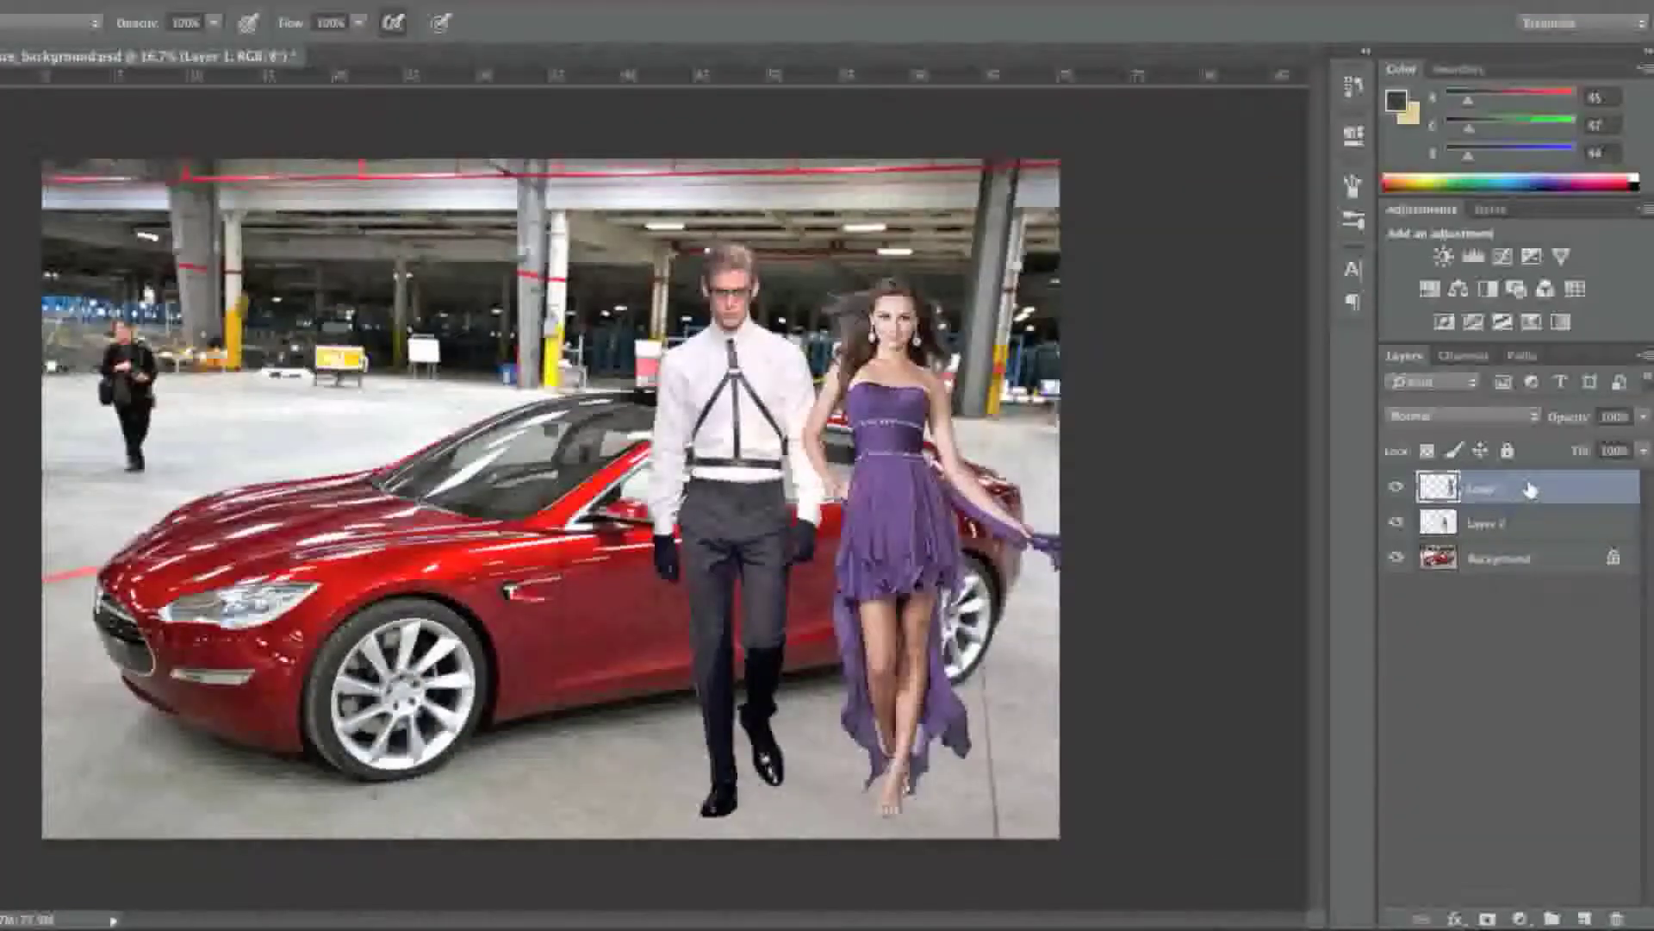
Duplicate the model layers and merge the copies into a single Layer 2 copy.
right_click(1487, 484)
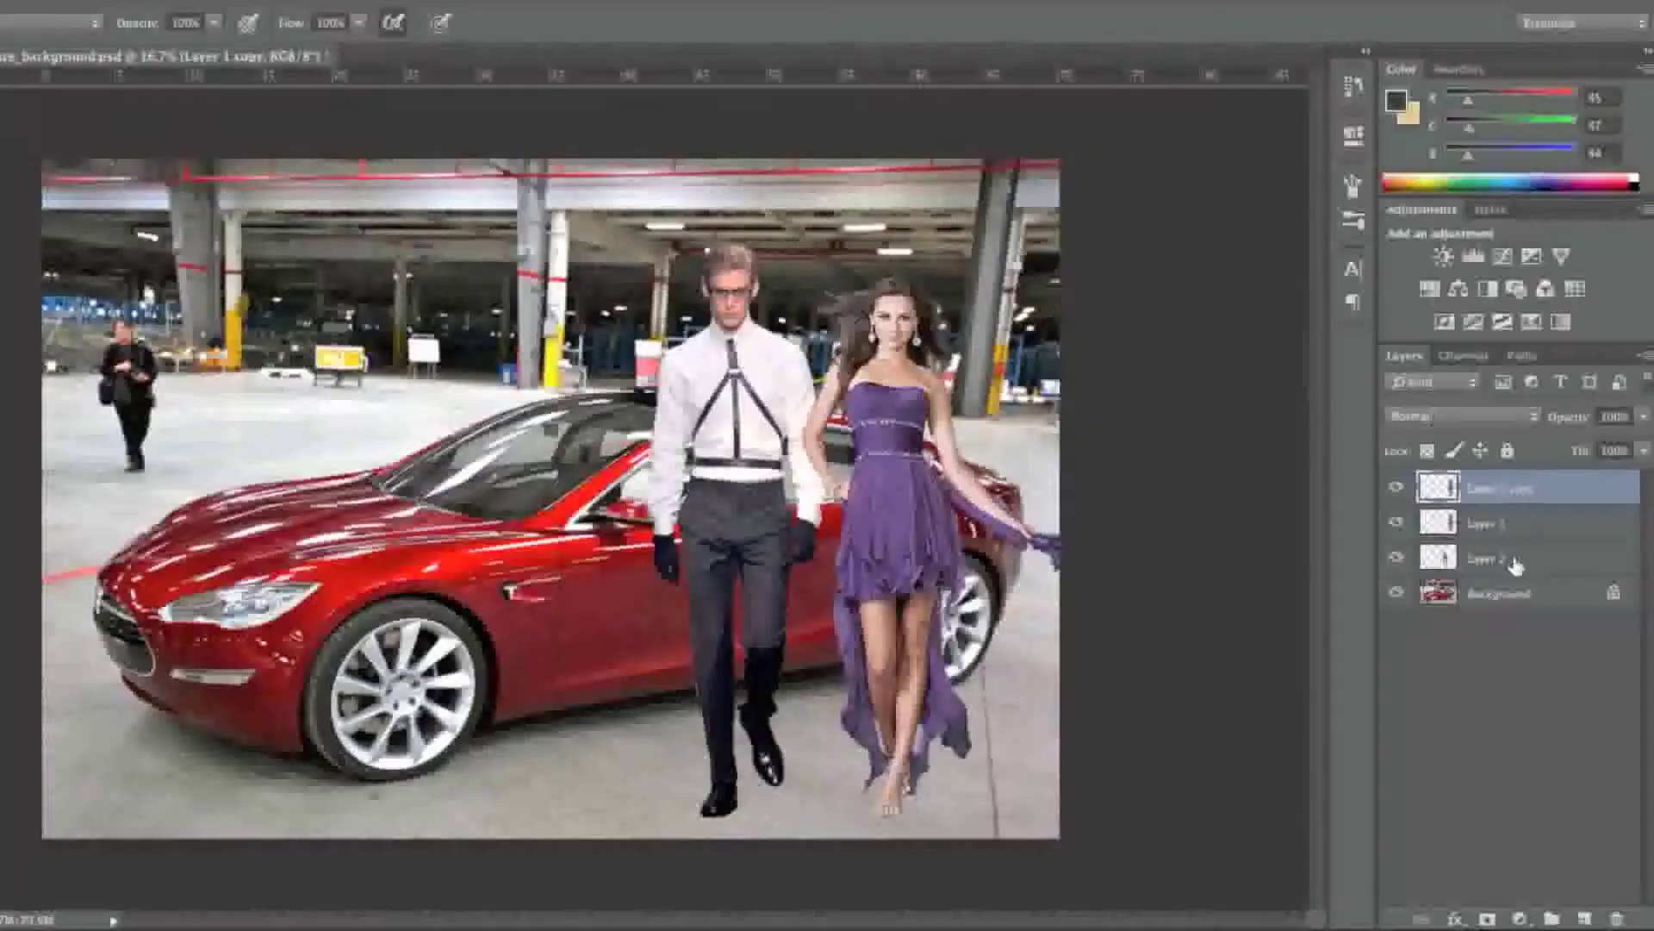
right_click(1488, 558)
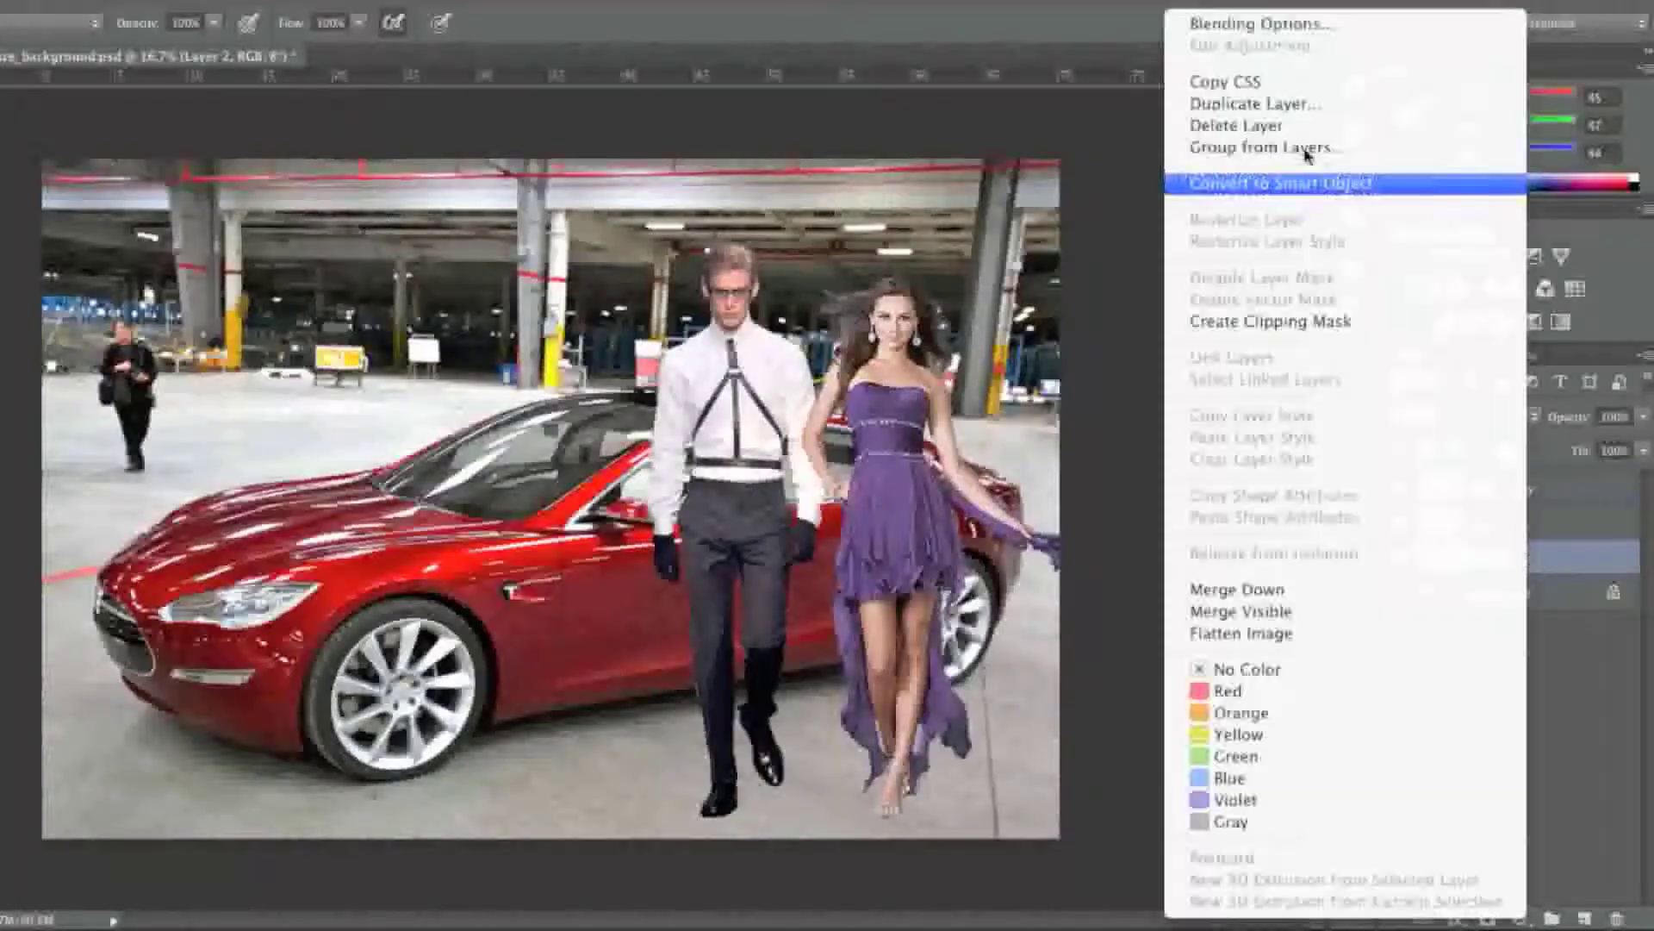
click(1253, 103)
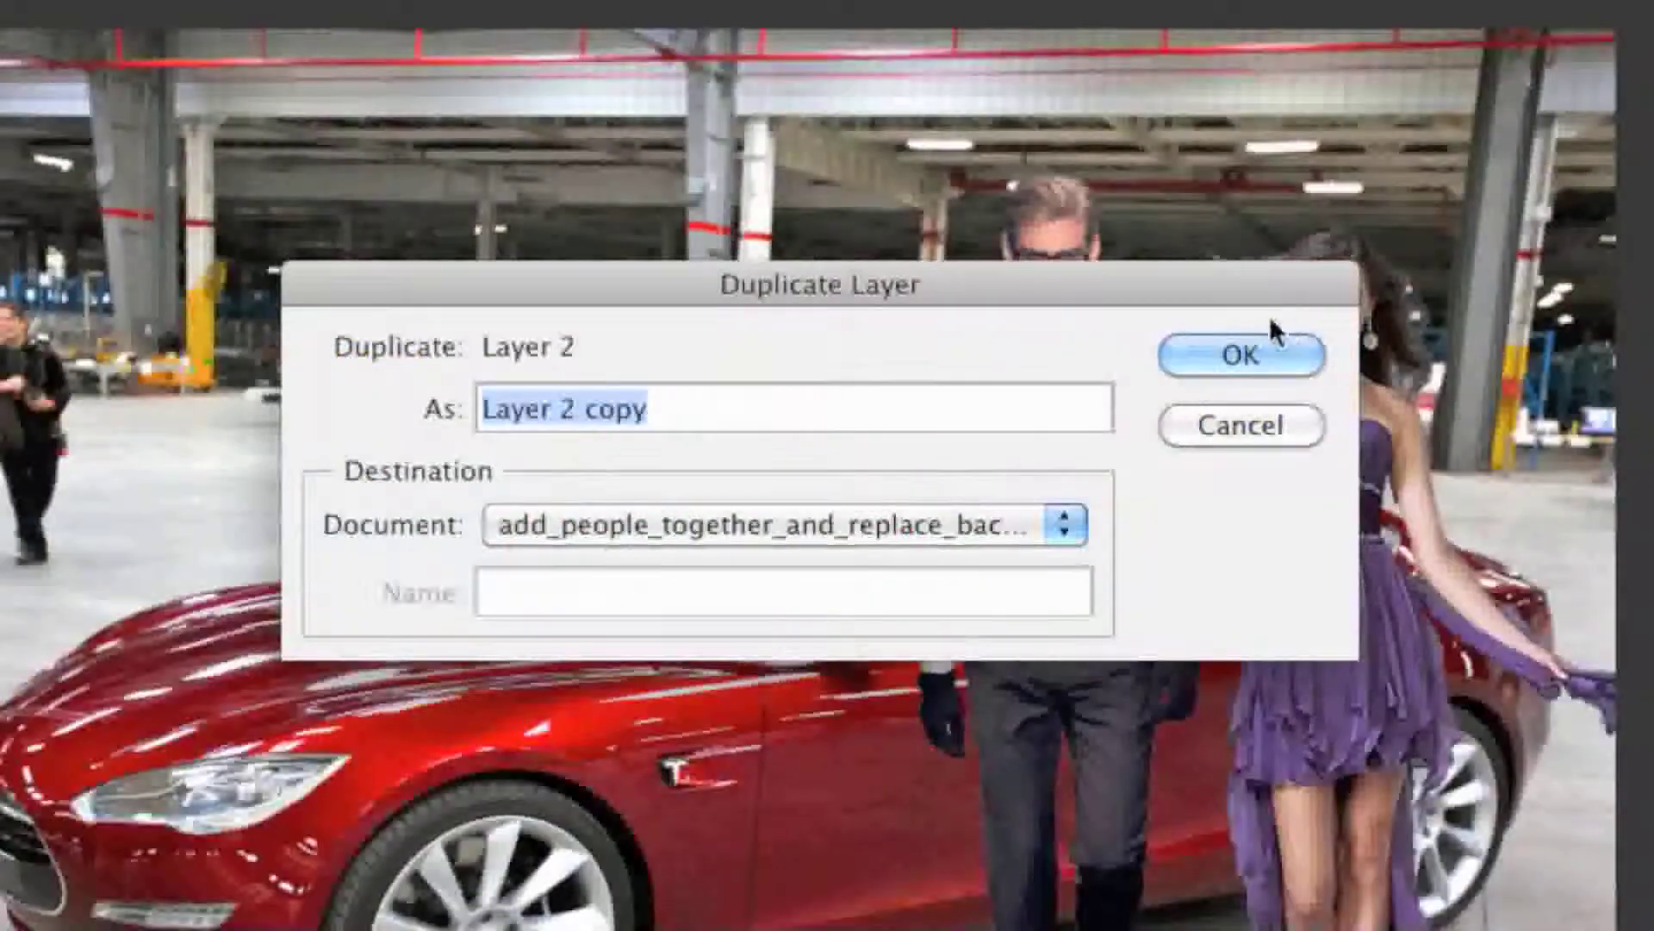
click(1243, 355)
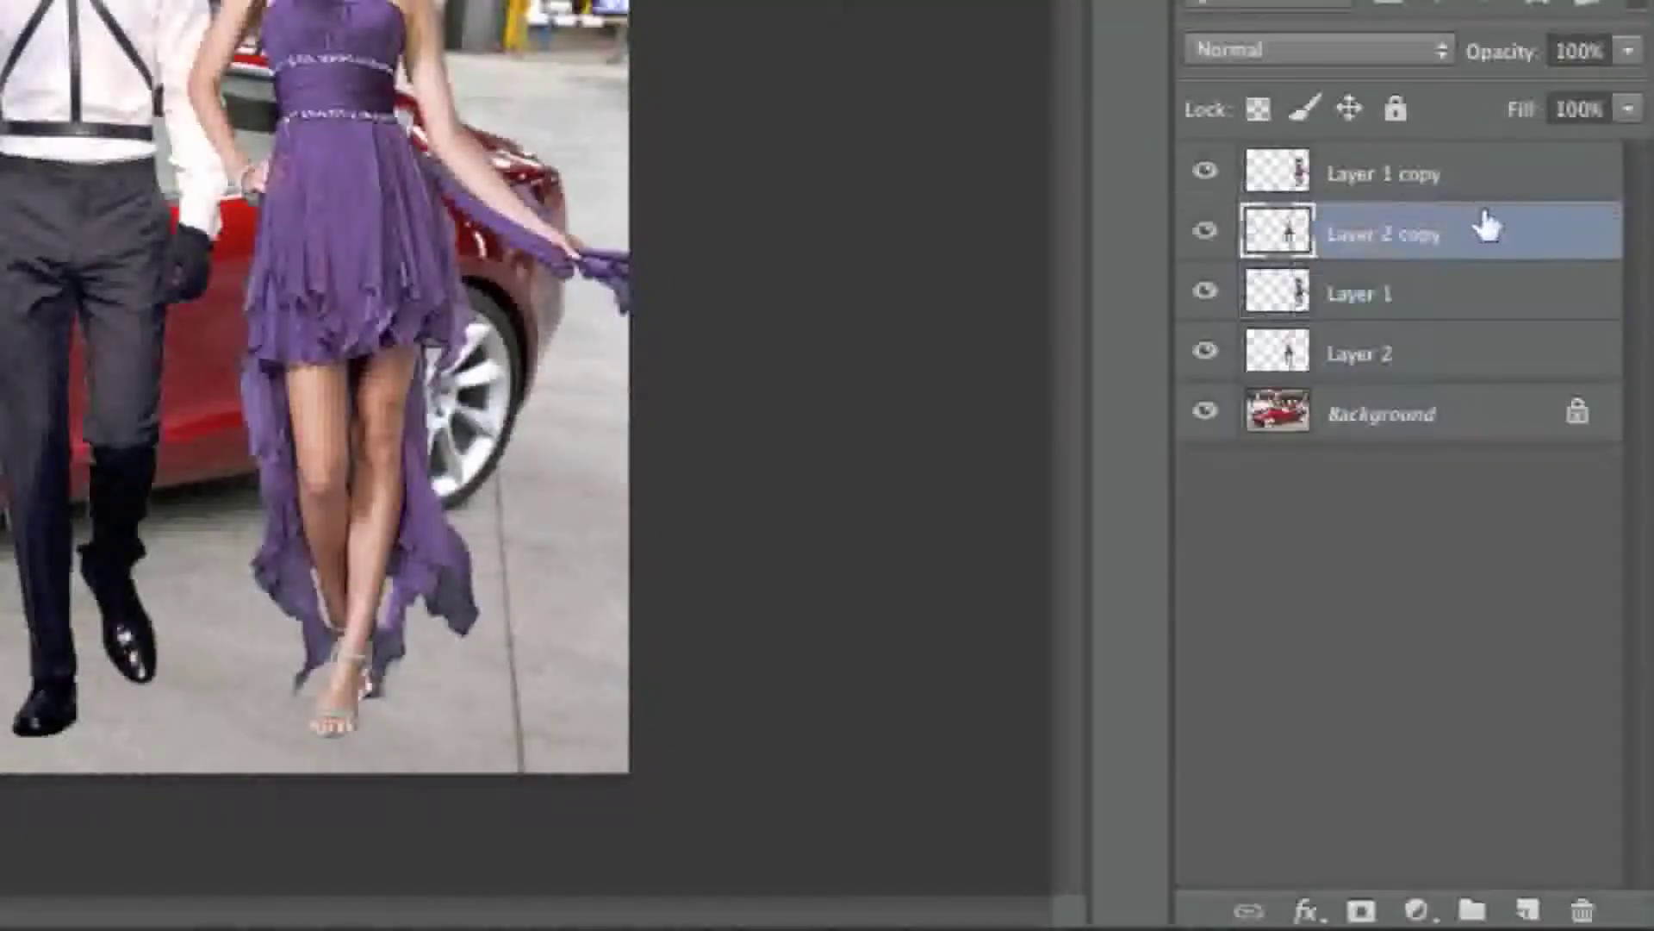
click(1384, 172)
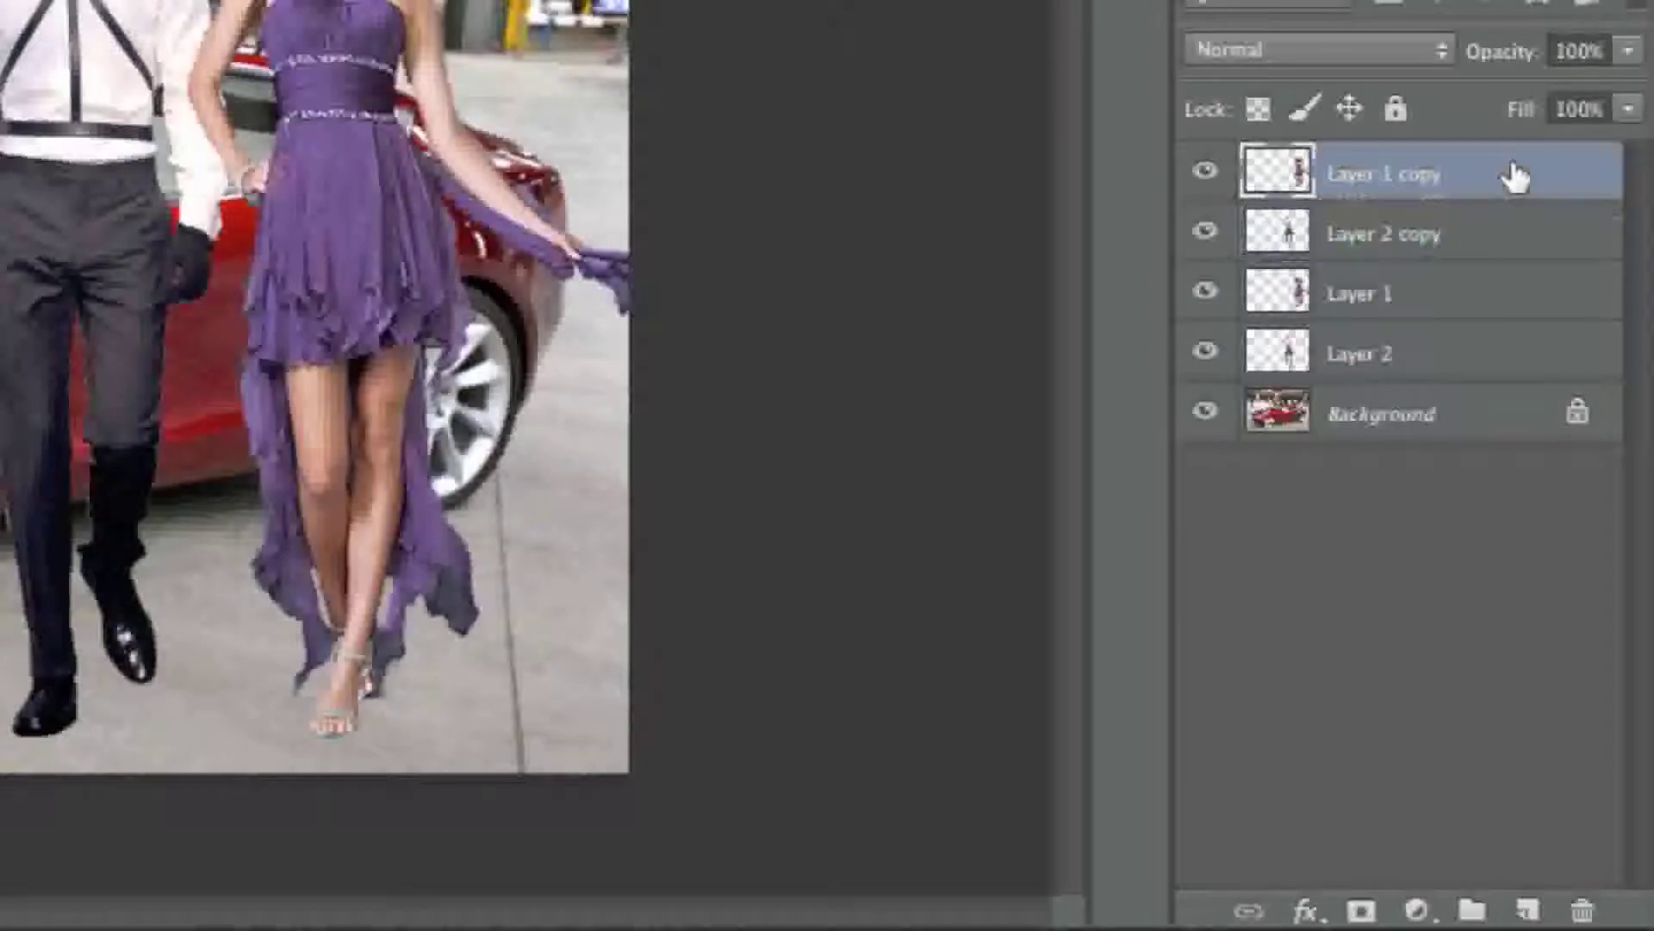
mouse_move(1500, 224)
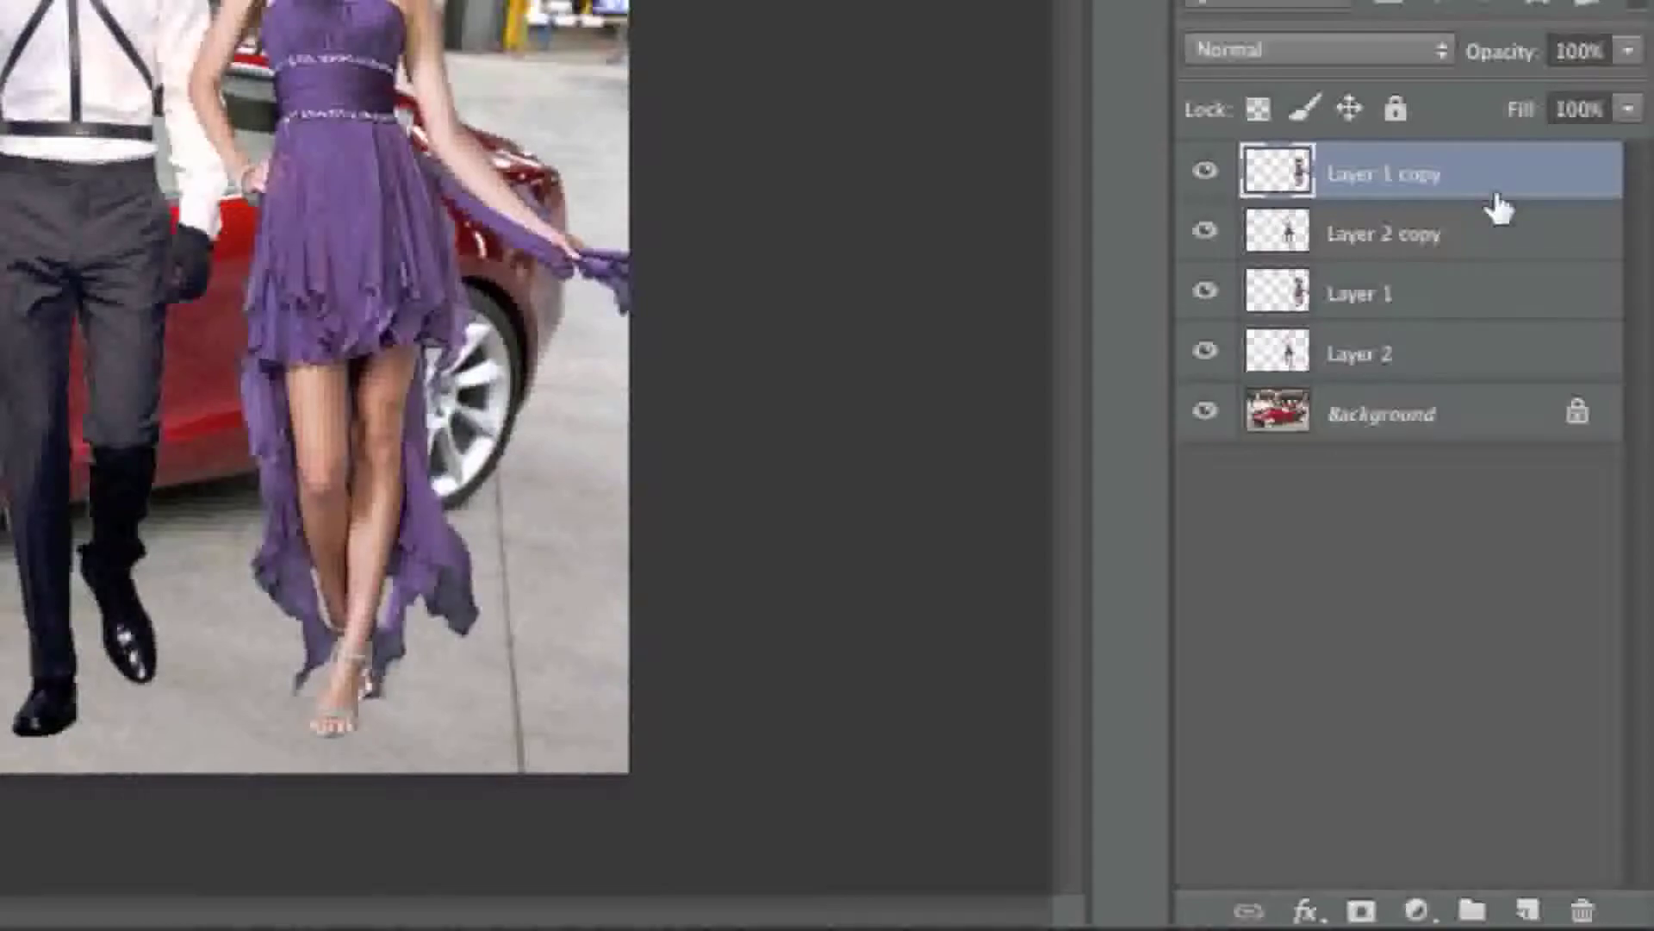
click(647, 21)
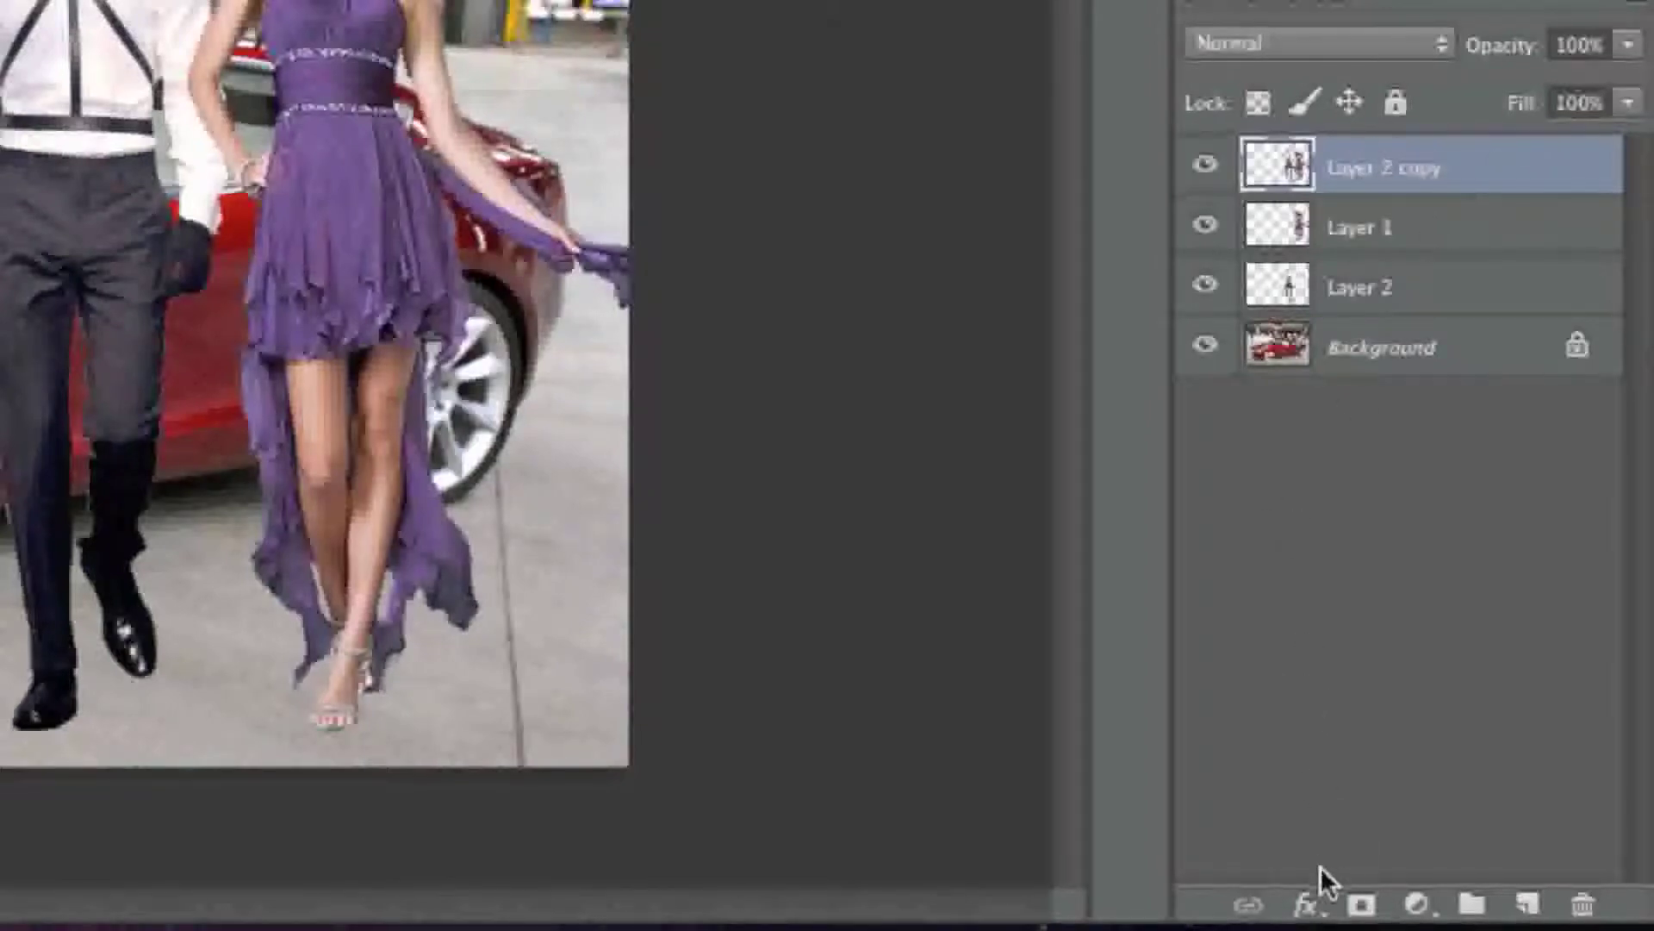
Add a black Color Overlay to the merged copy, turning the models into silhouettes.
click(1302, 905)
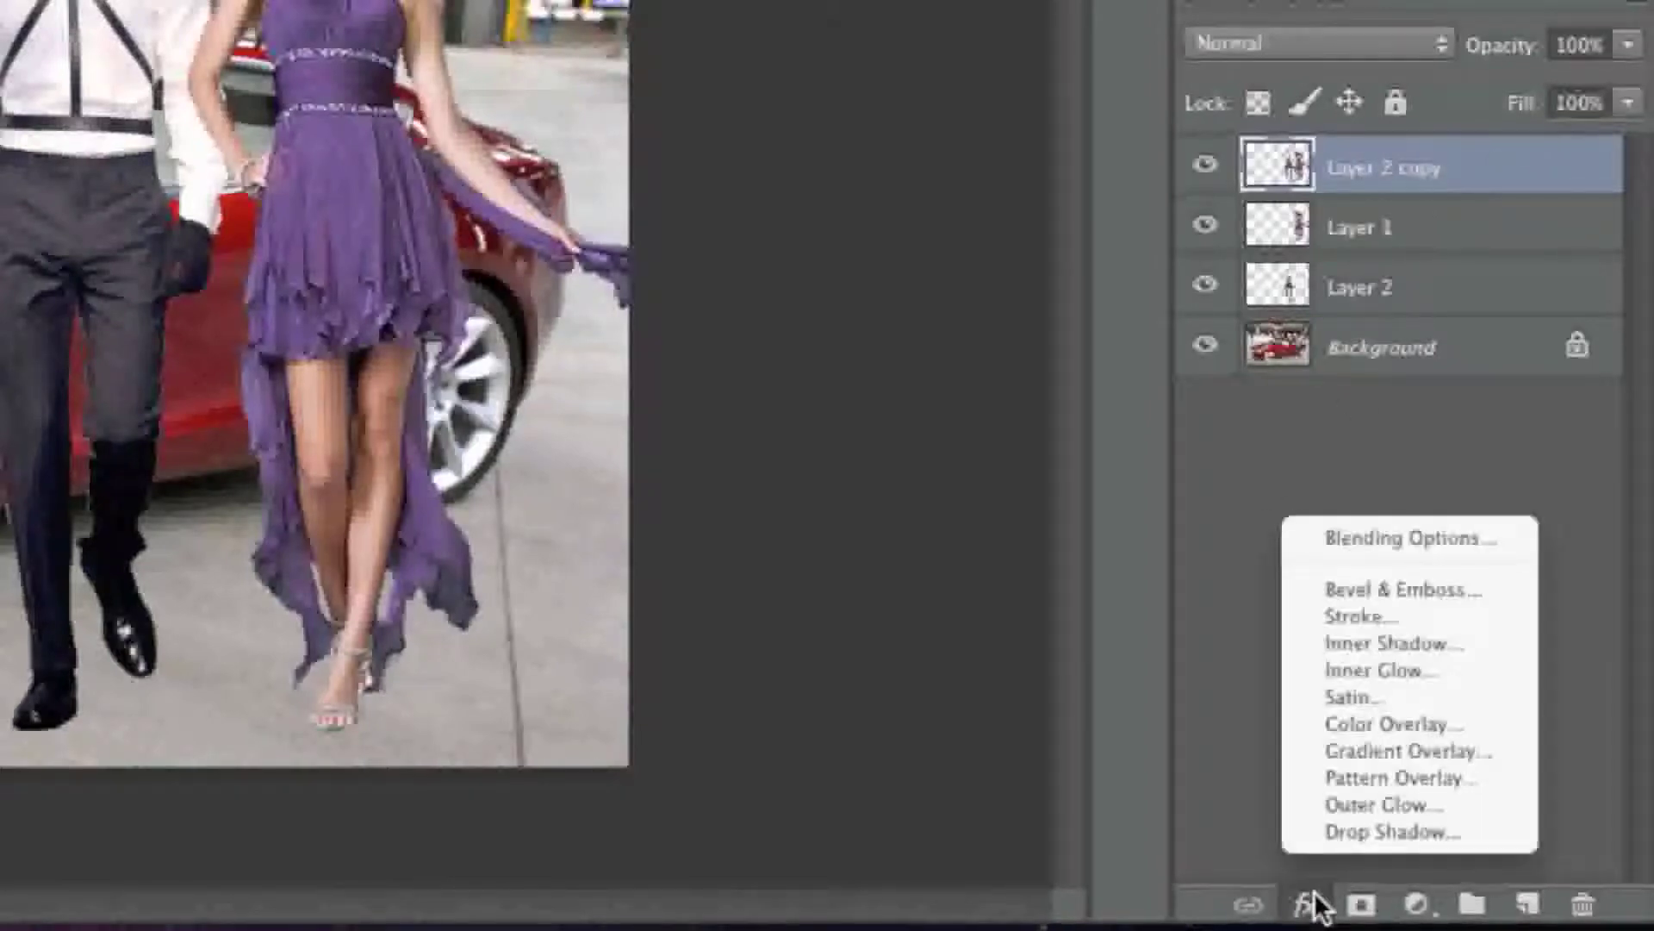
click(1392, 725)
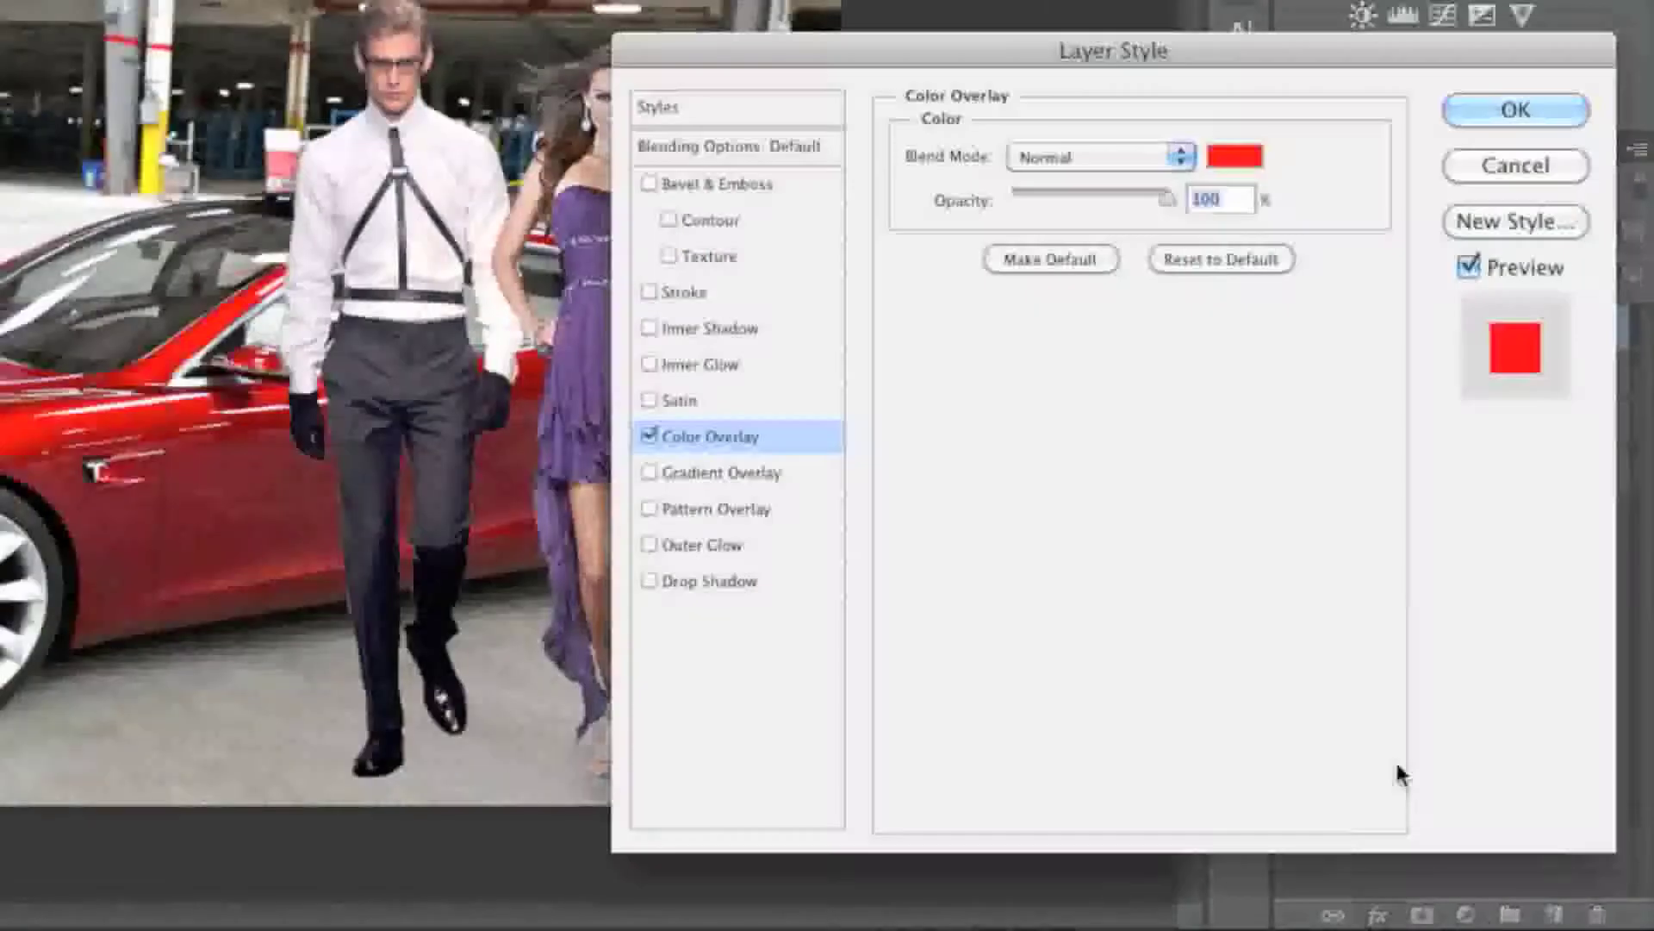
click(1231, 157)
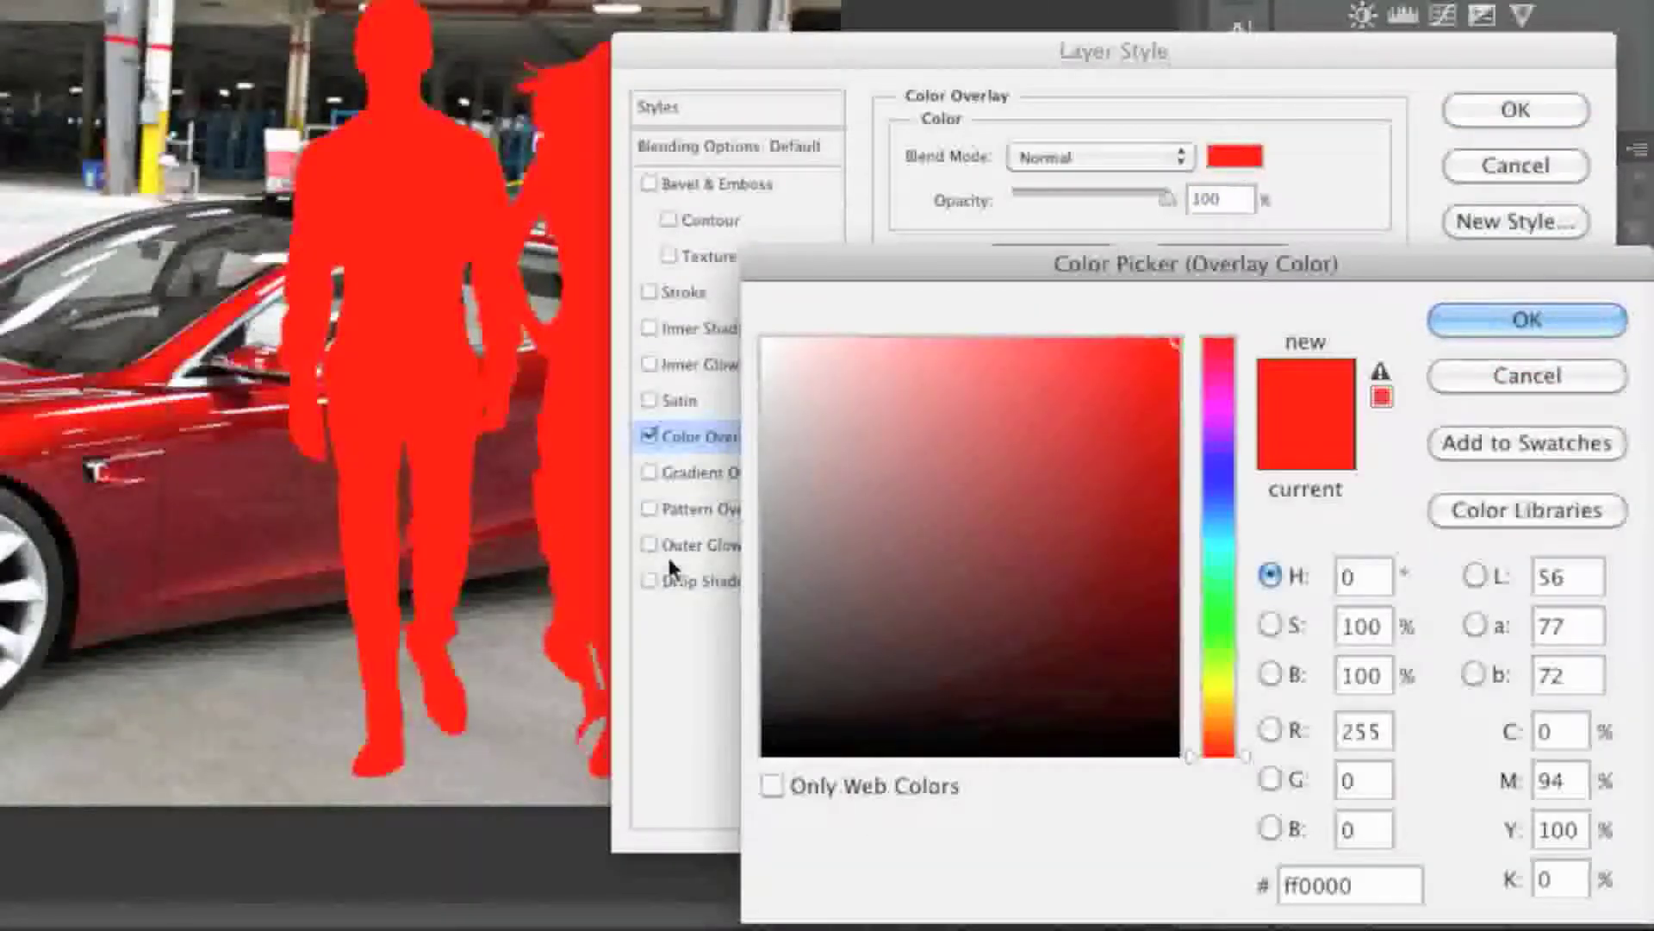
mouse_move(217, 622)
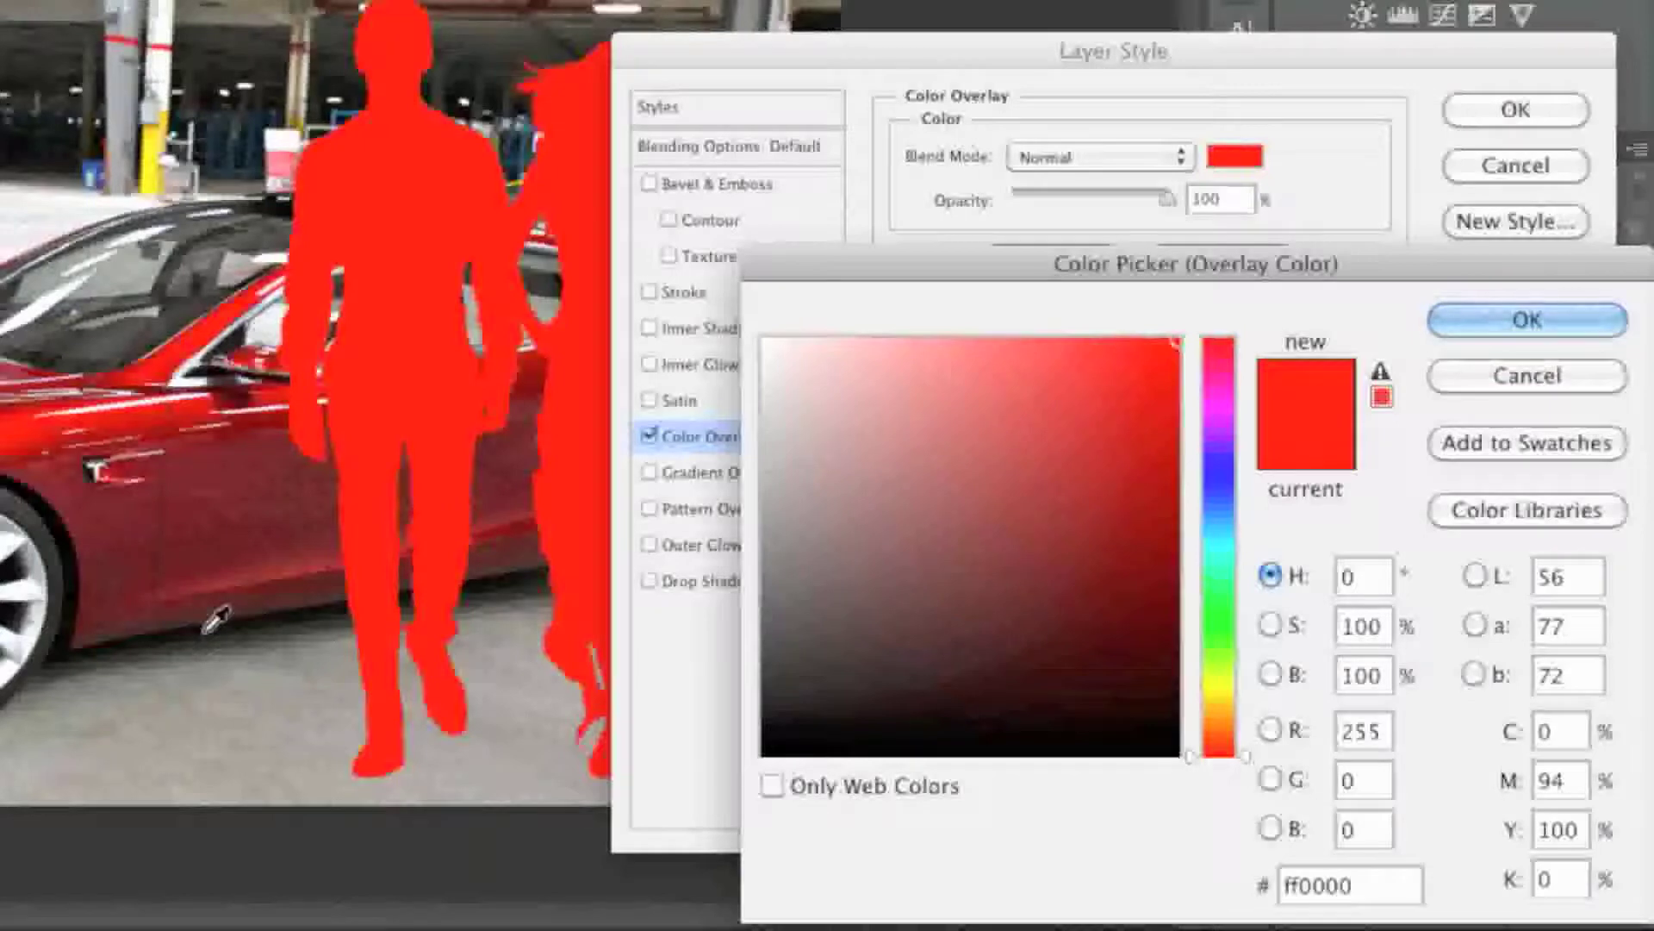
click(1527, 321)
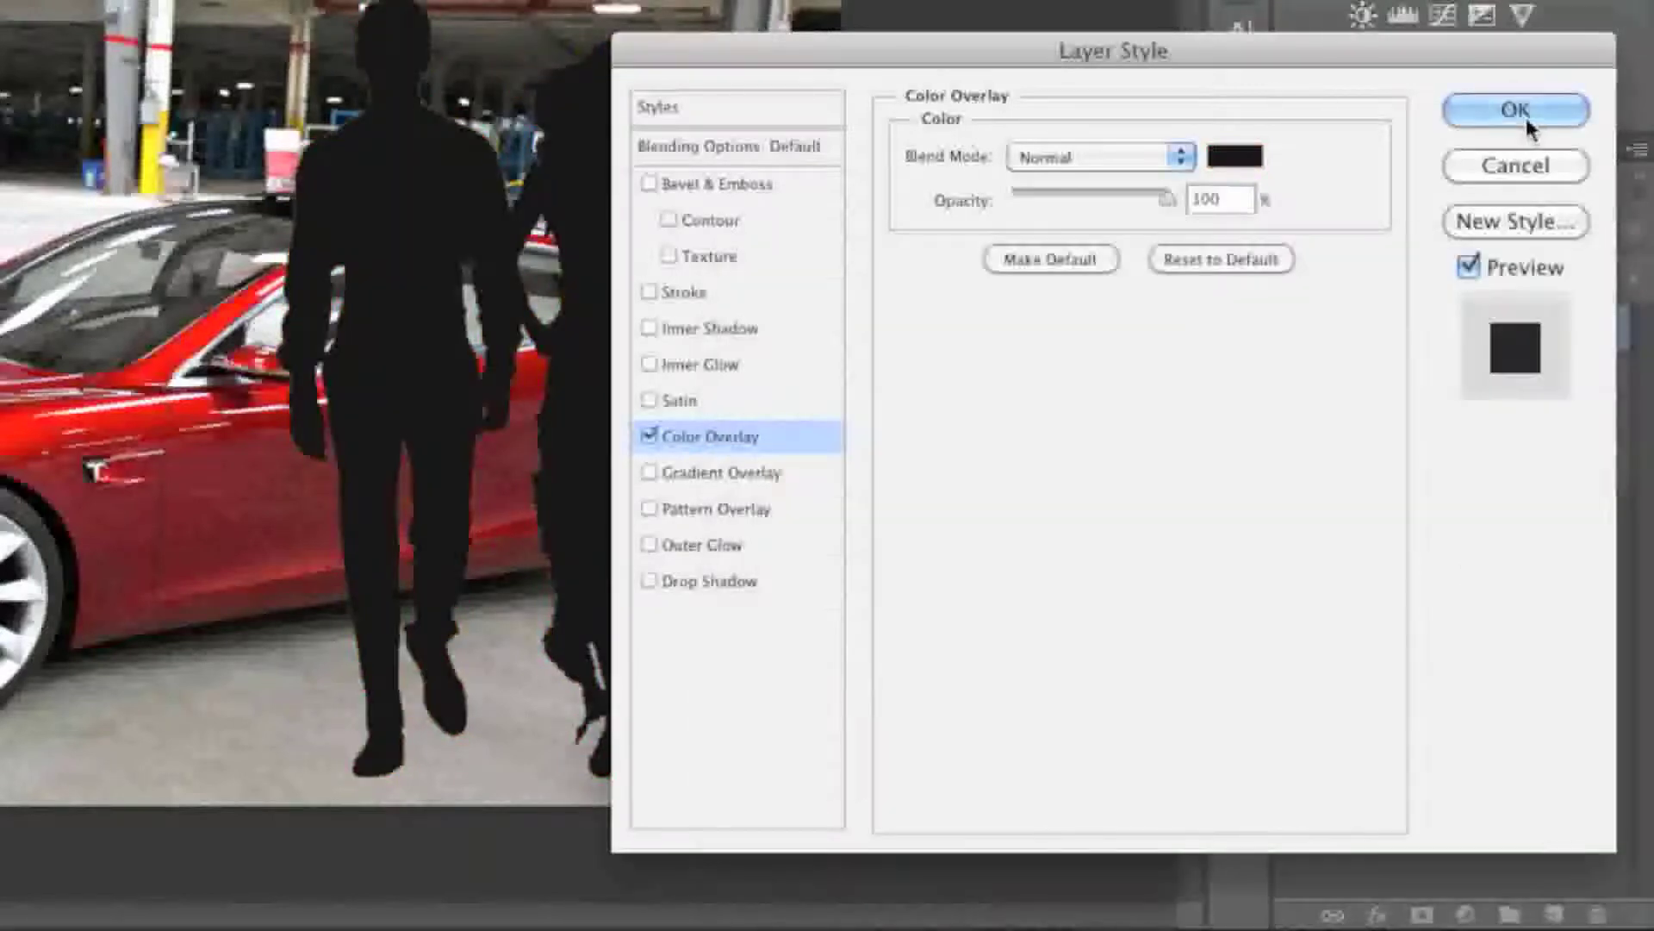
click(1515, 110)
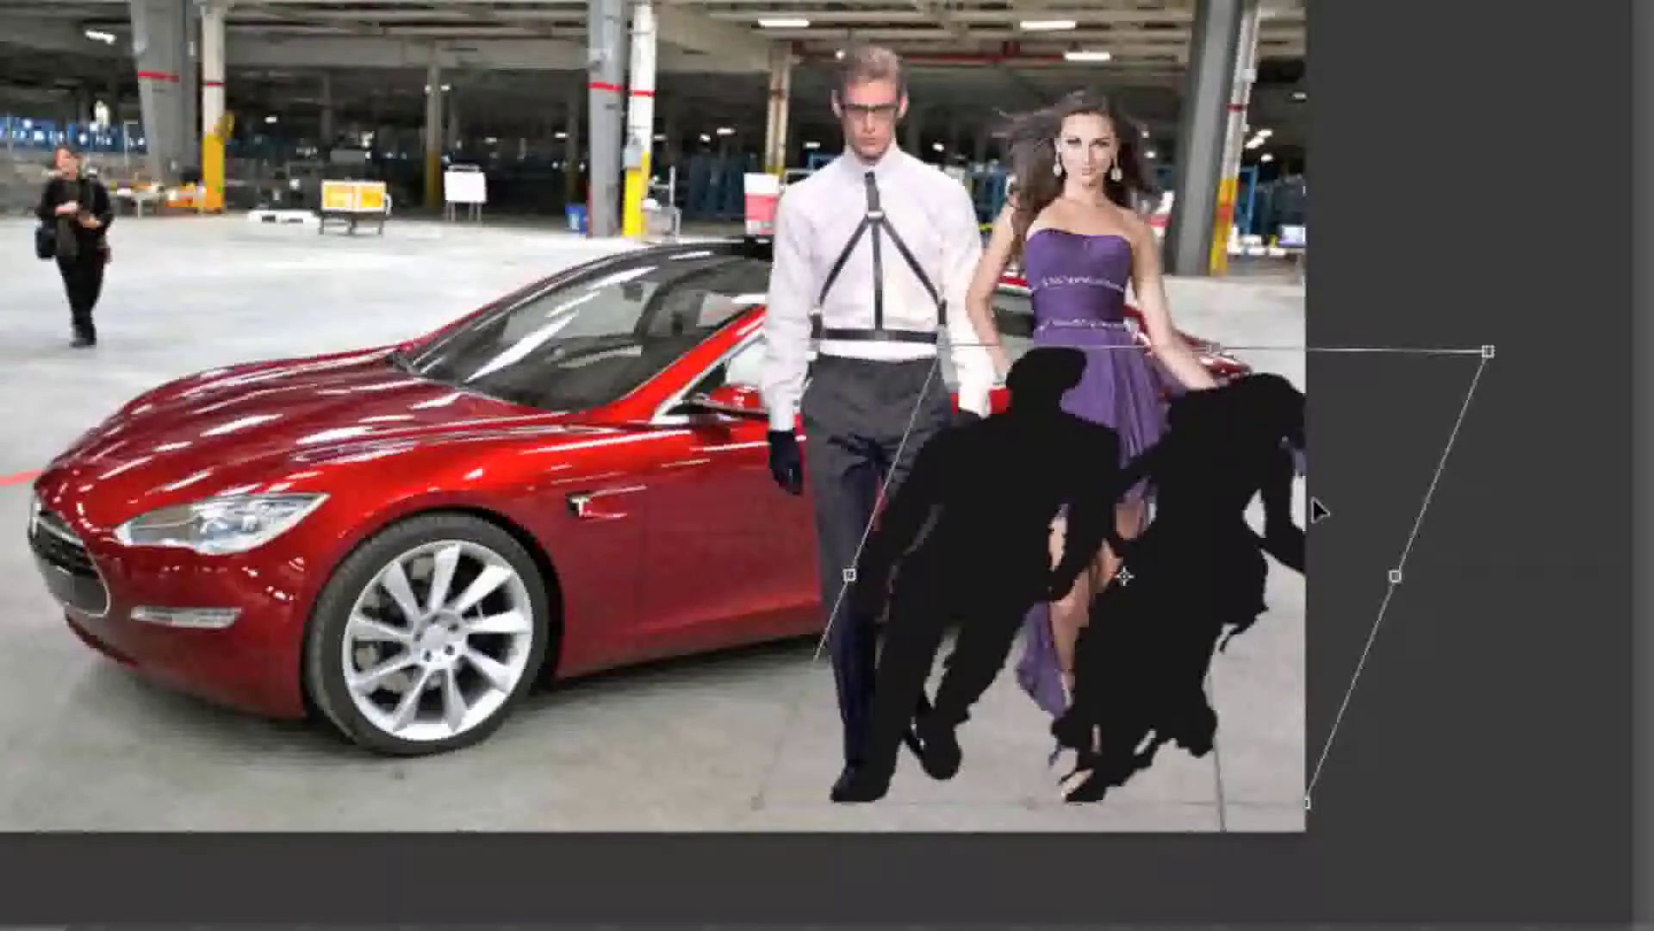
Skew the silhouette about -30.73° into a slanted shadow and commit the transform.
drag(1487, 348, 1453, 438)
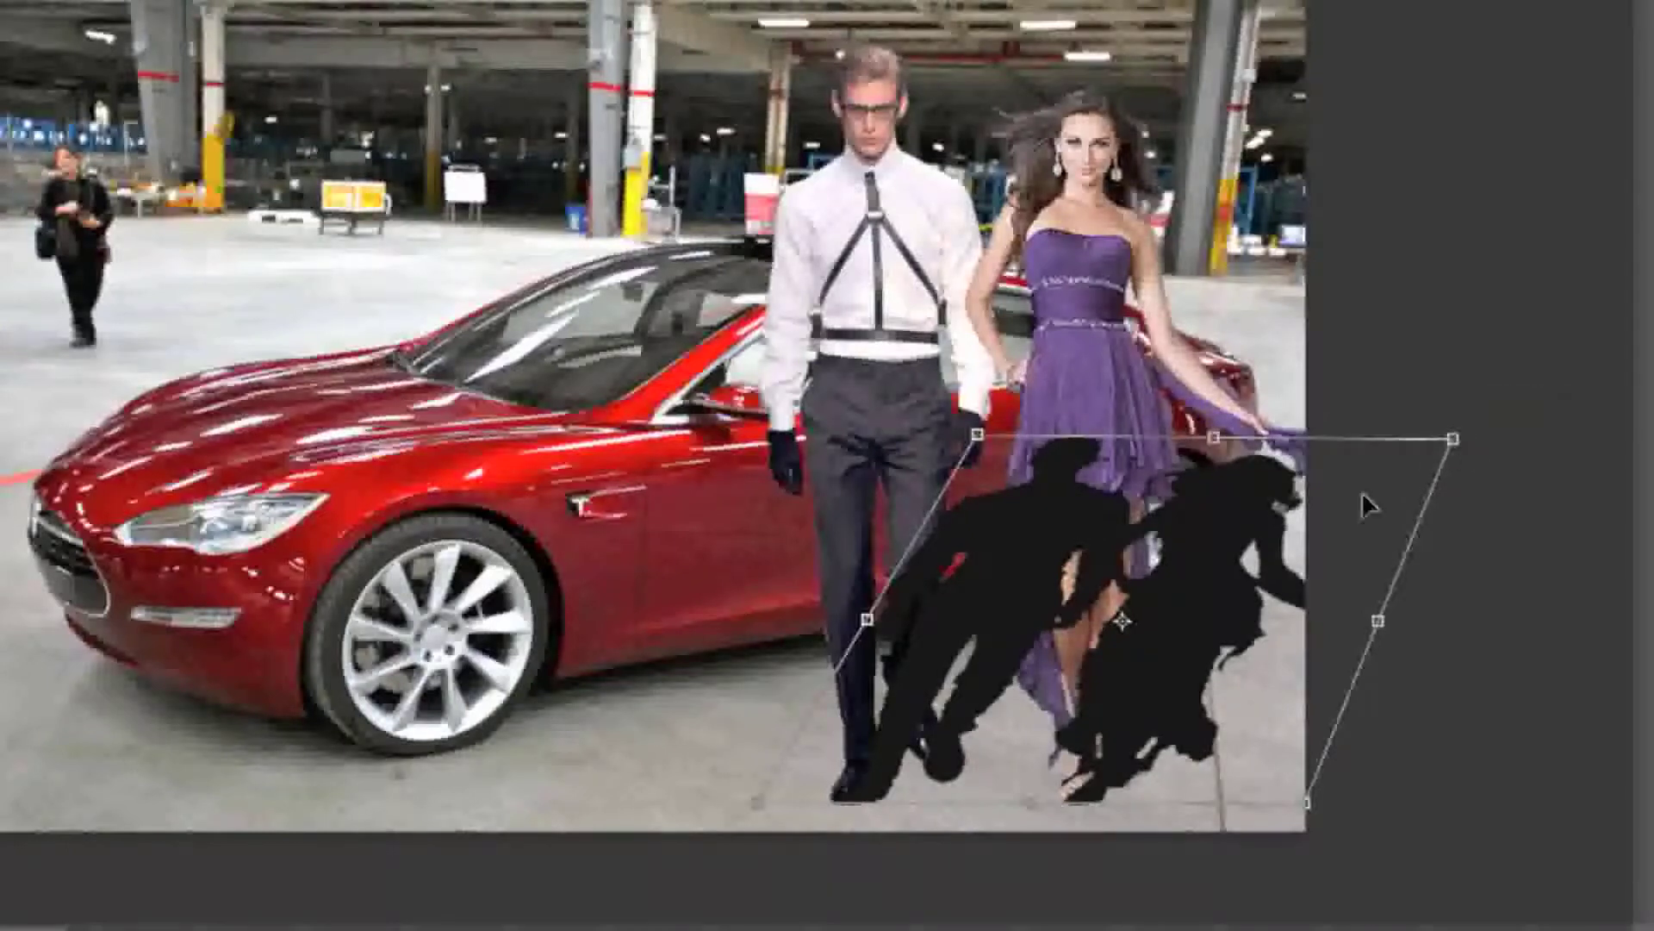
click(779, 87)
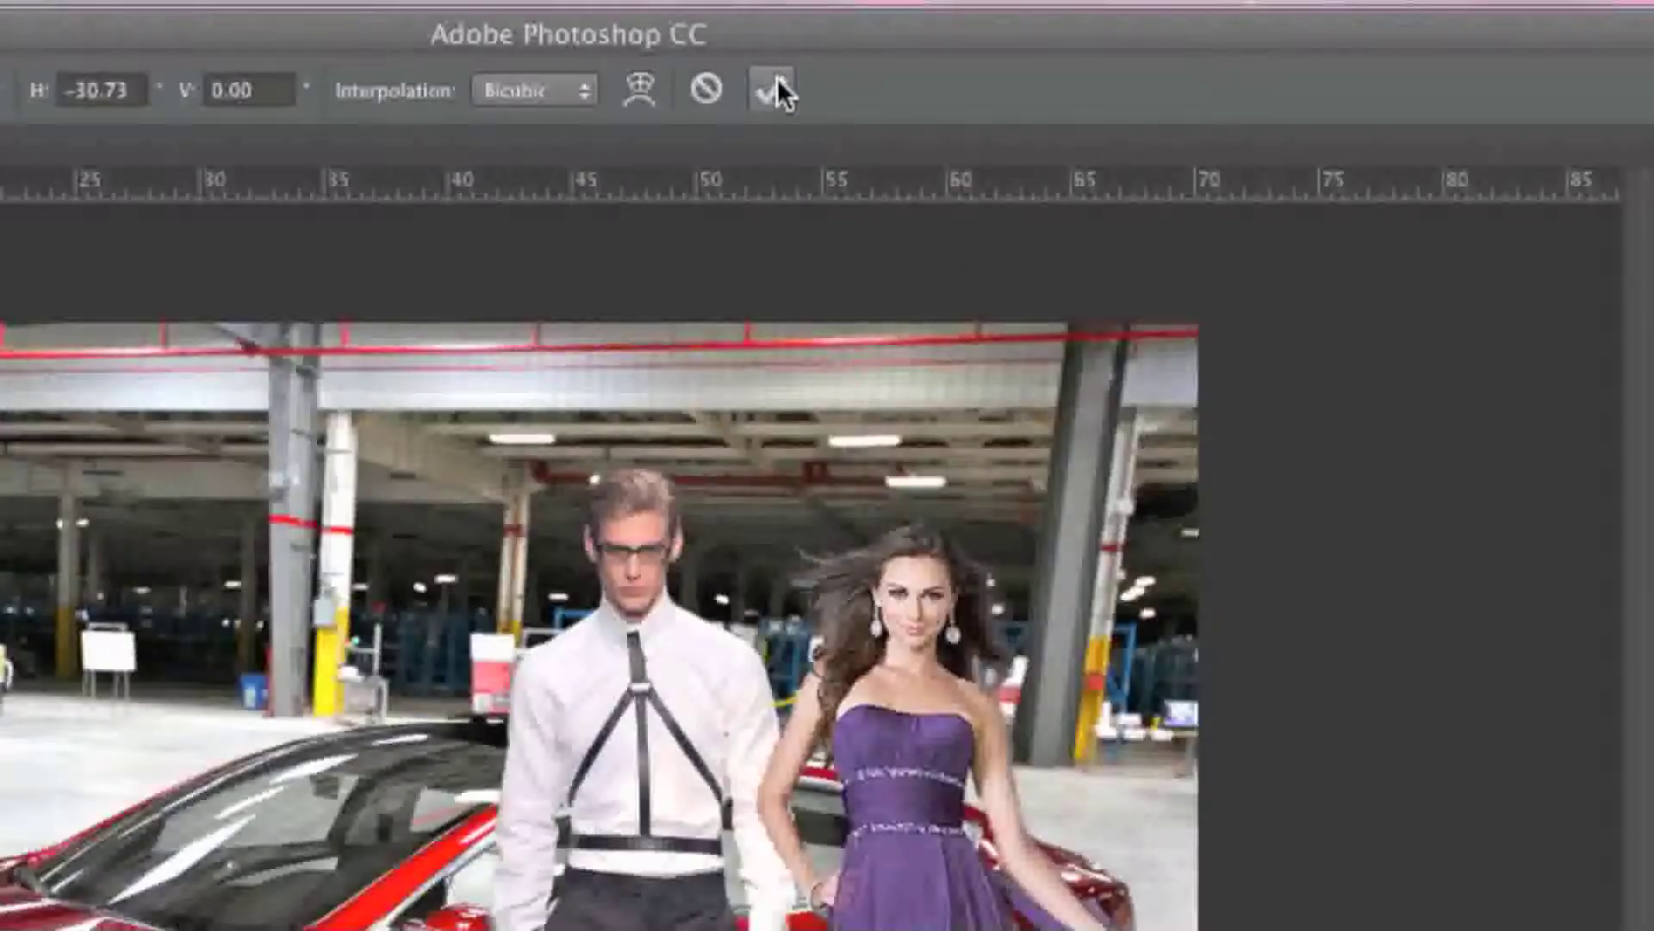
mouse_move(779, 90)
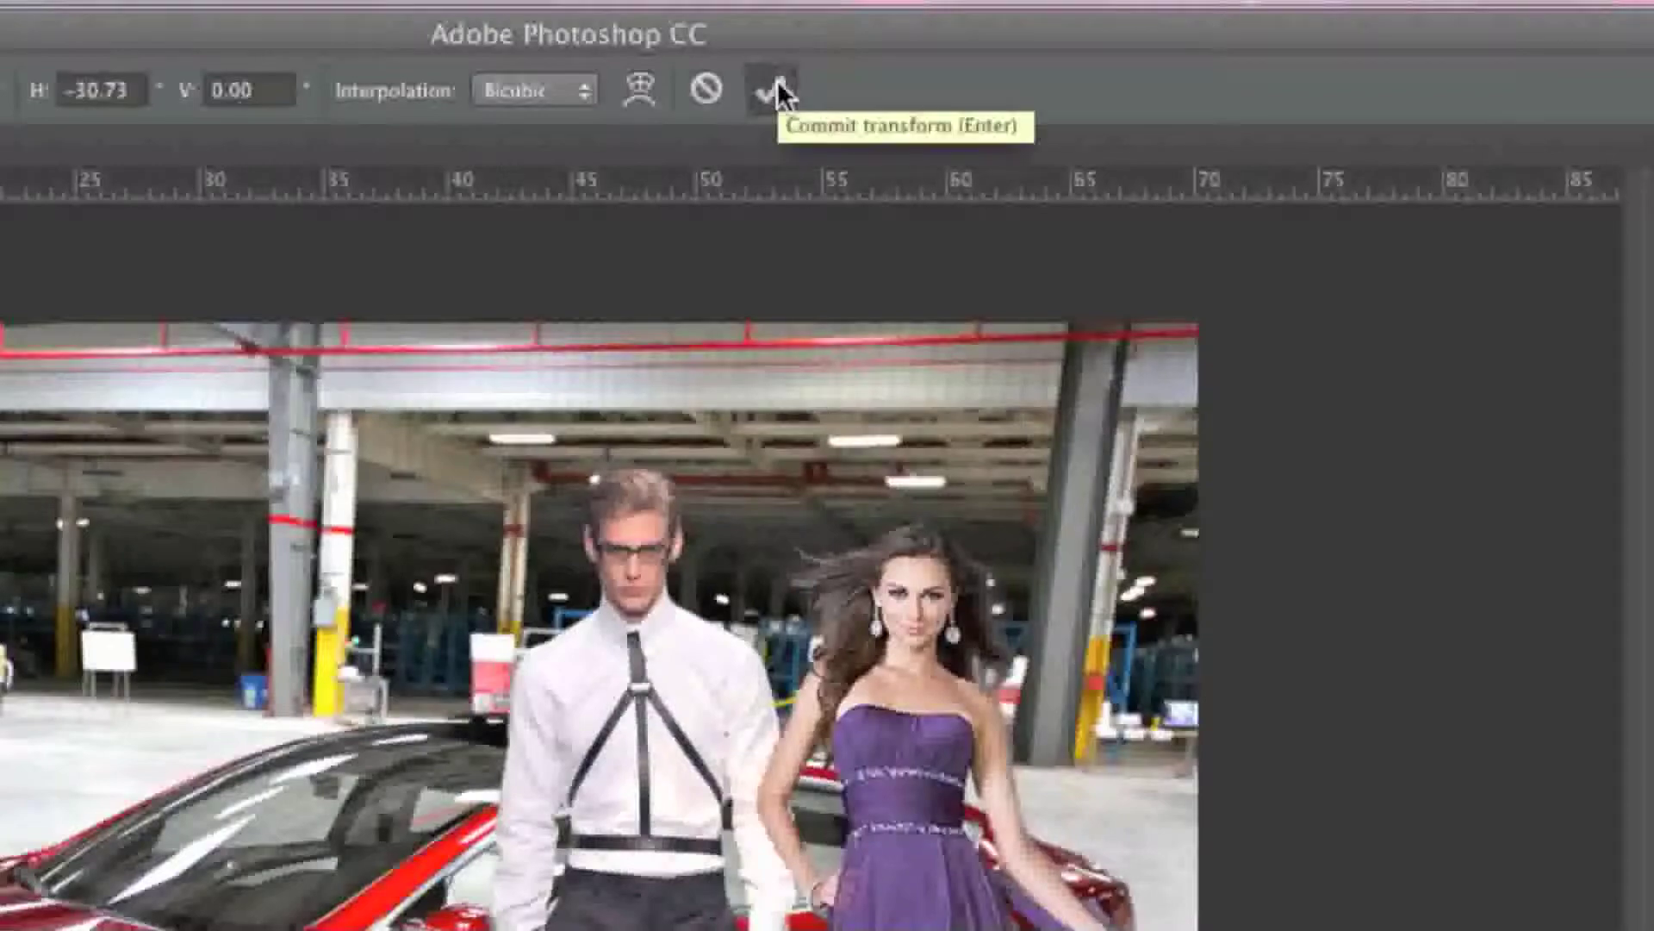
click(774, 88)
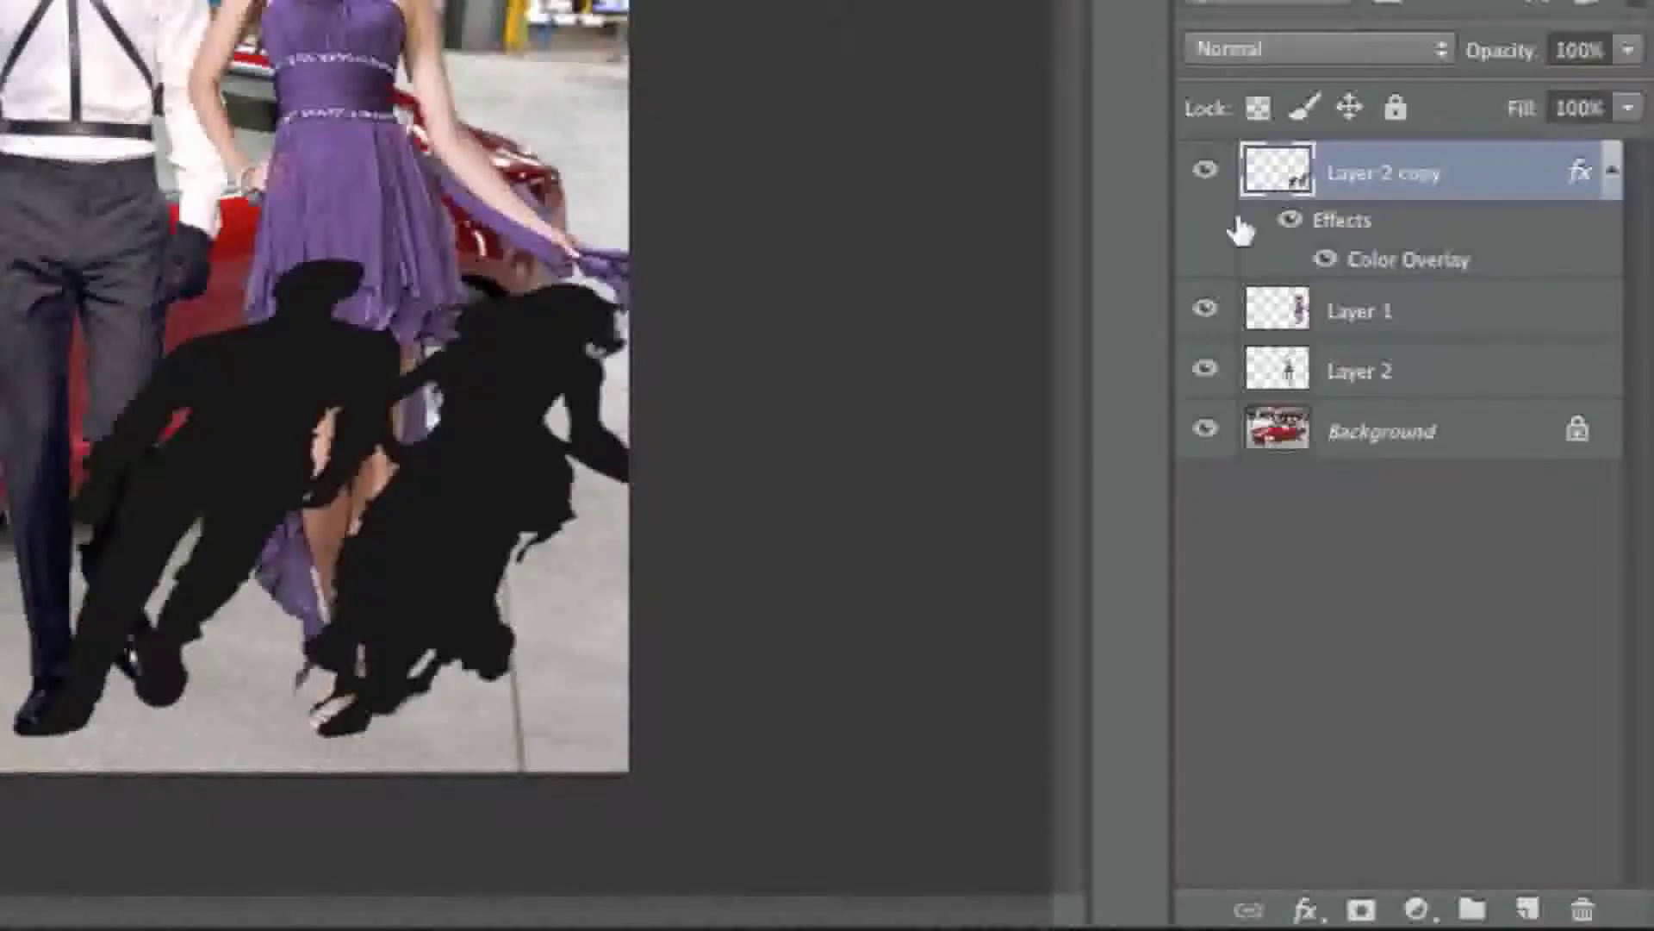
mouse_move(1497, 169)
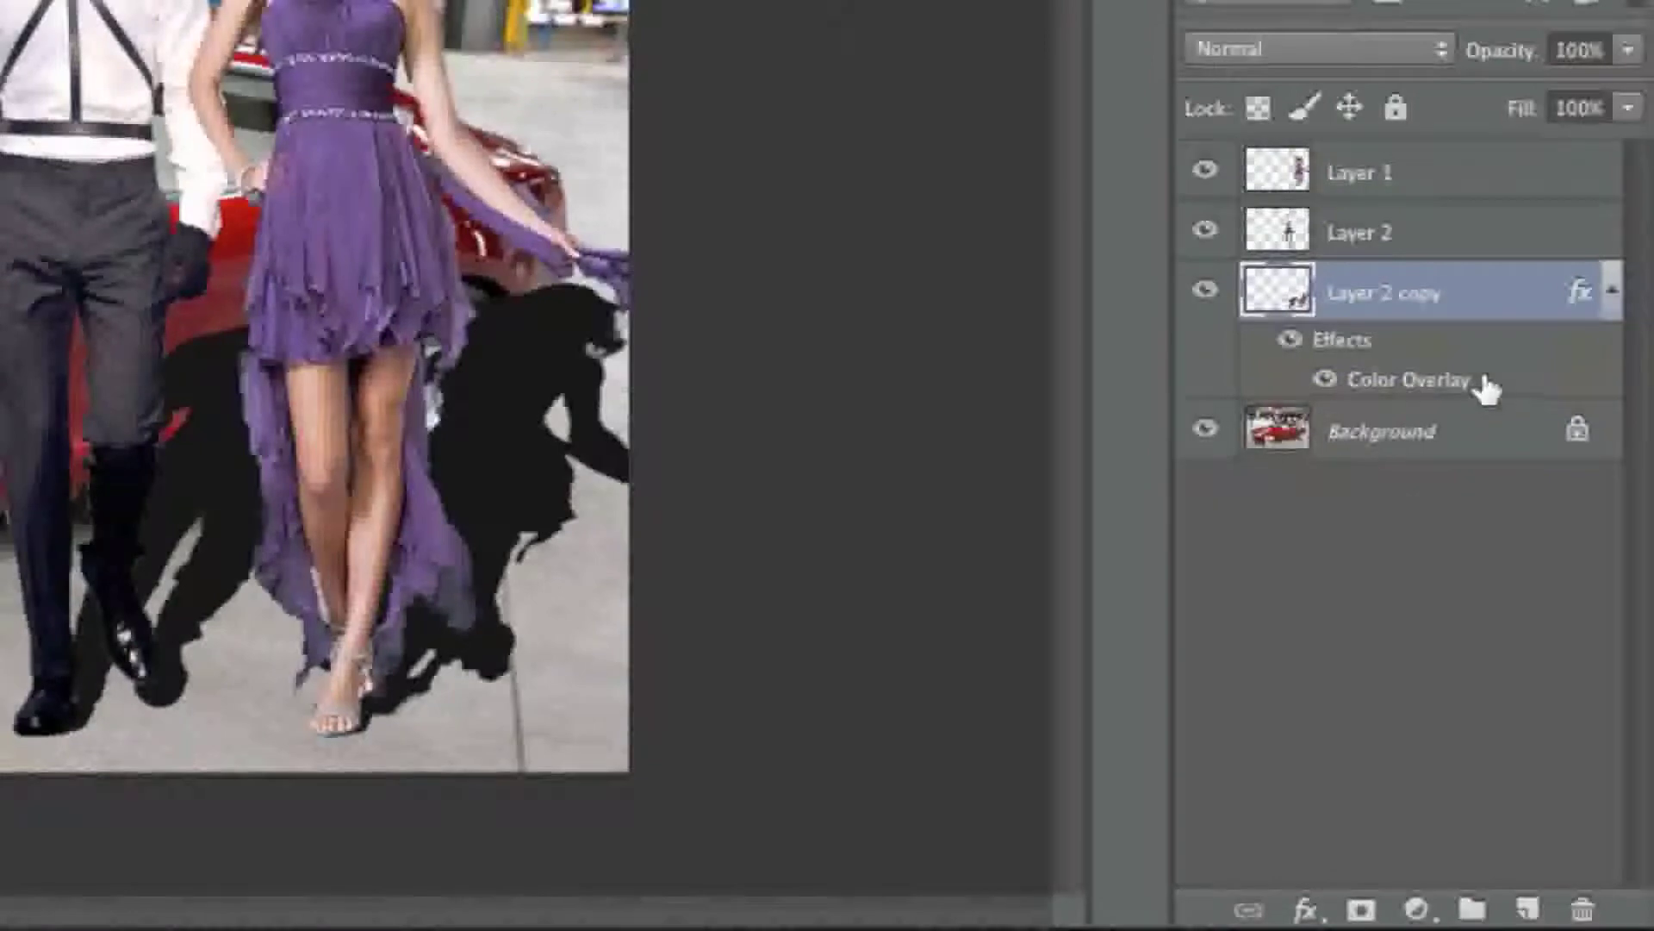
mouse_move(1462, 354)
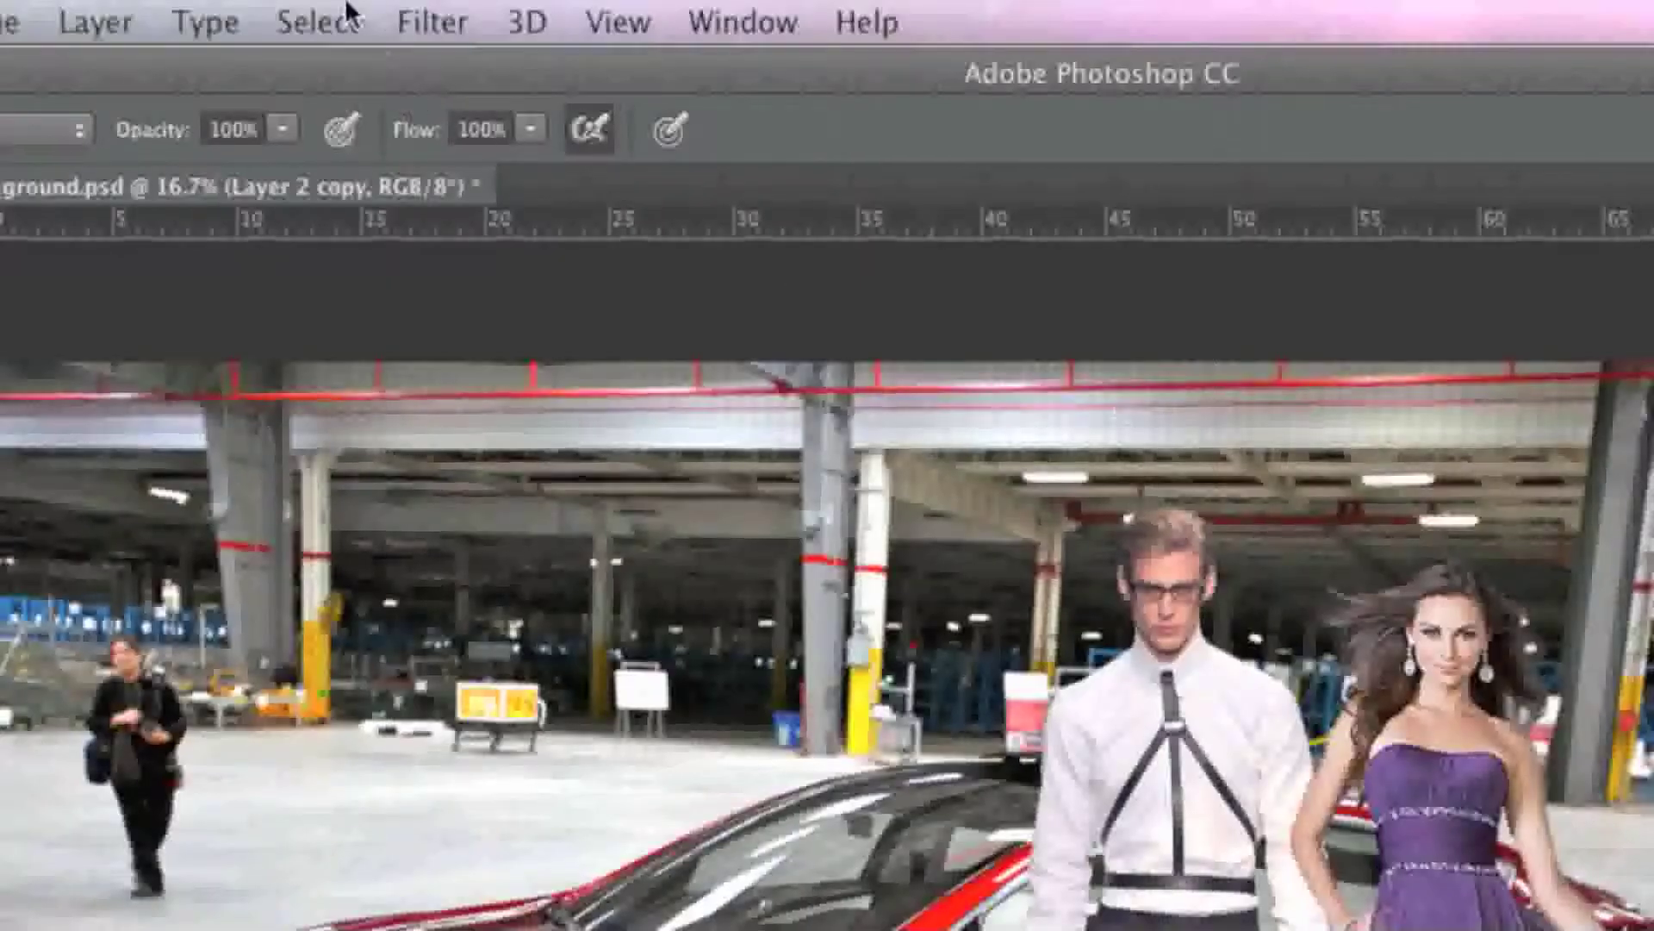
Apply a Gaussian Blur of 28.9 pixels radius to soften the shadow.
click(431, 21)
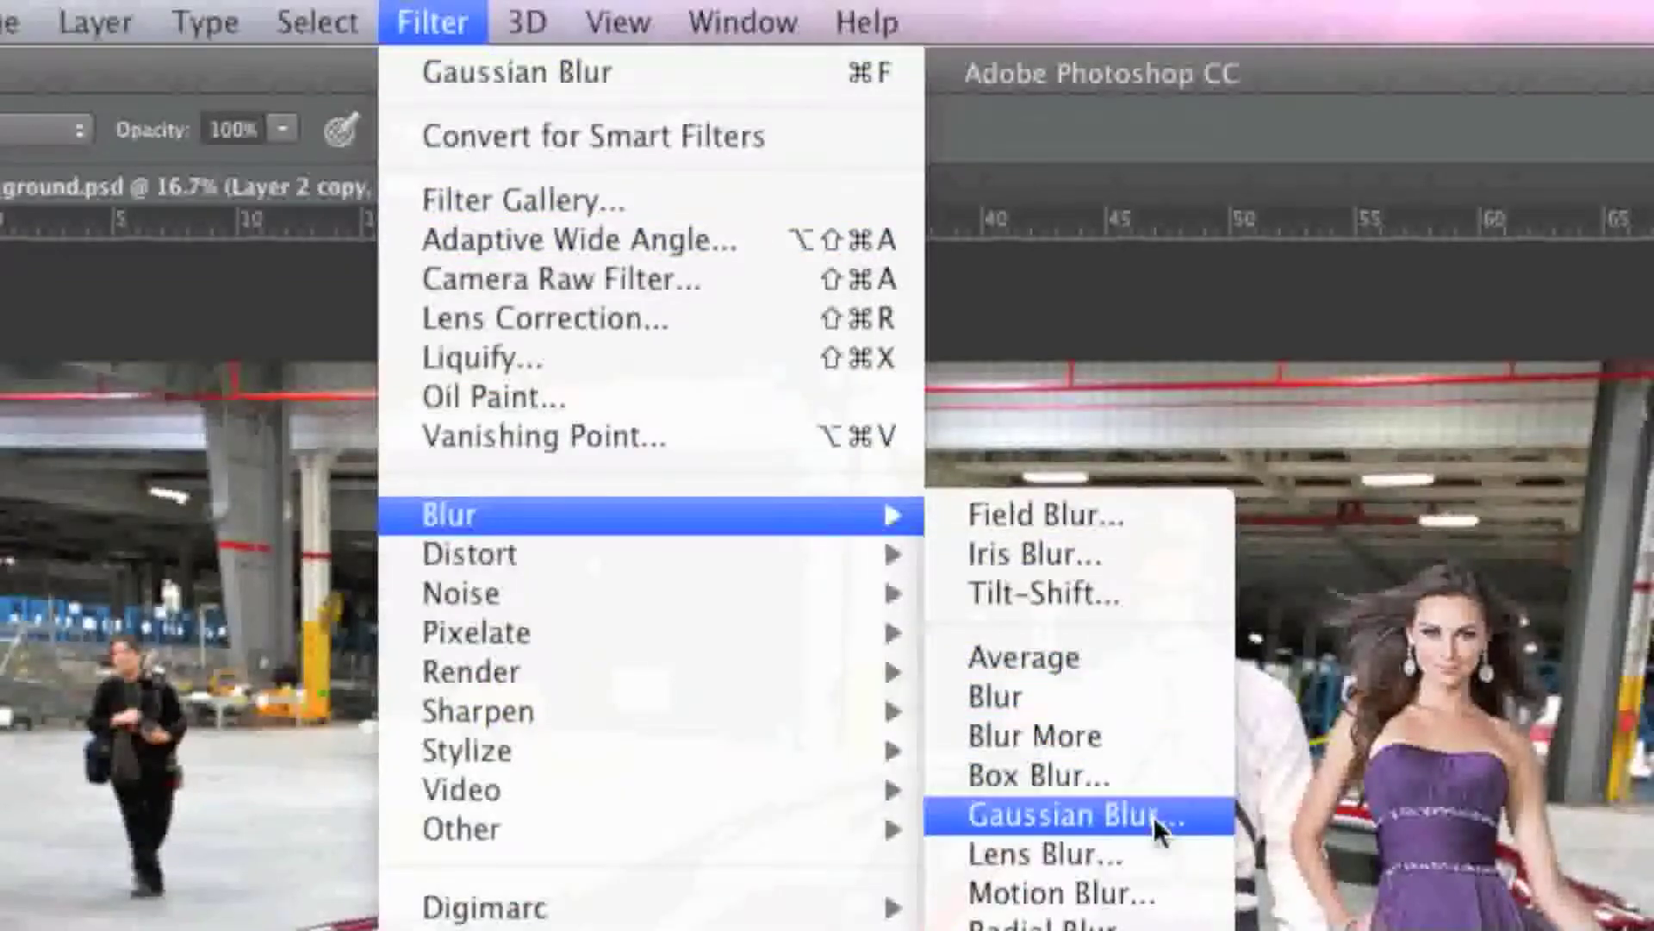
click(1065, 813)
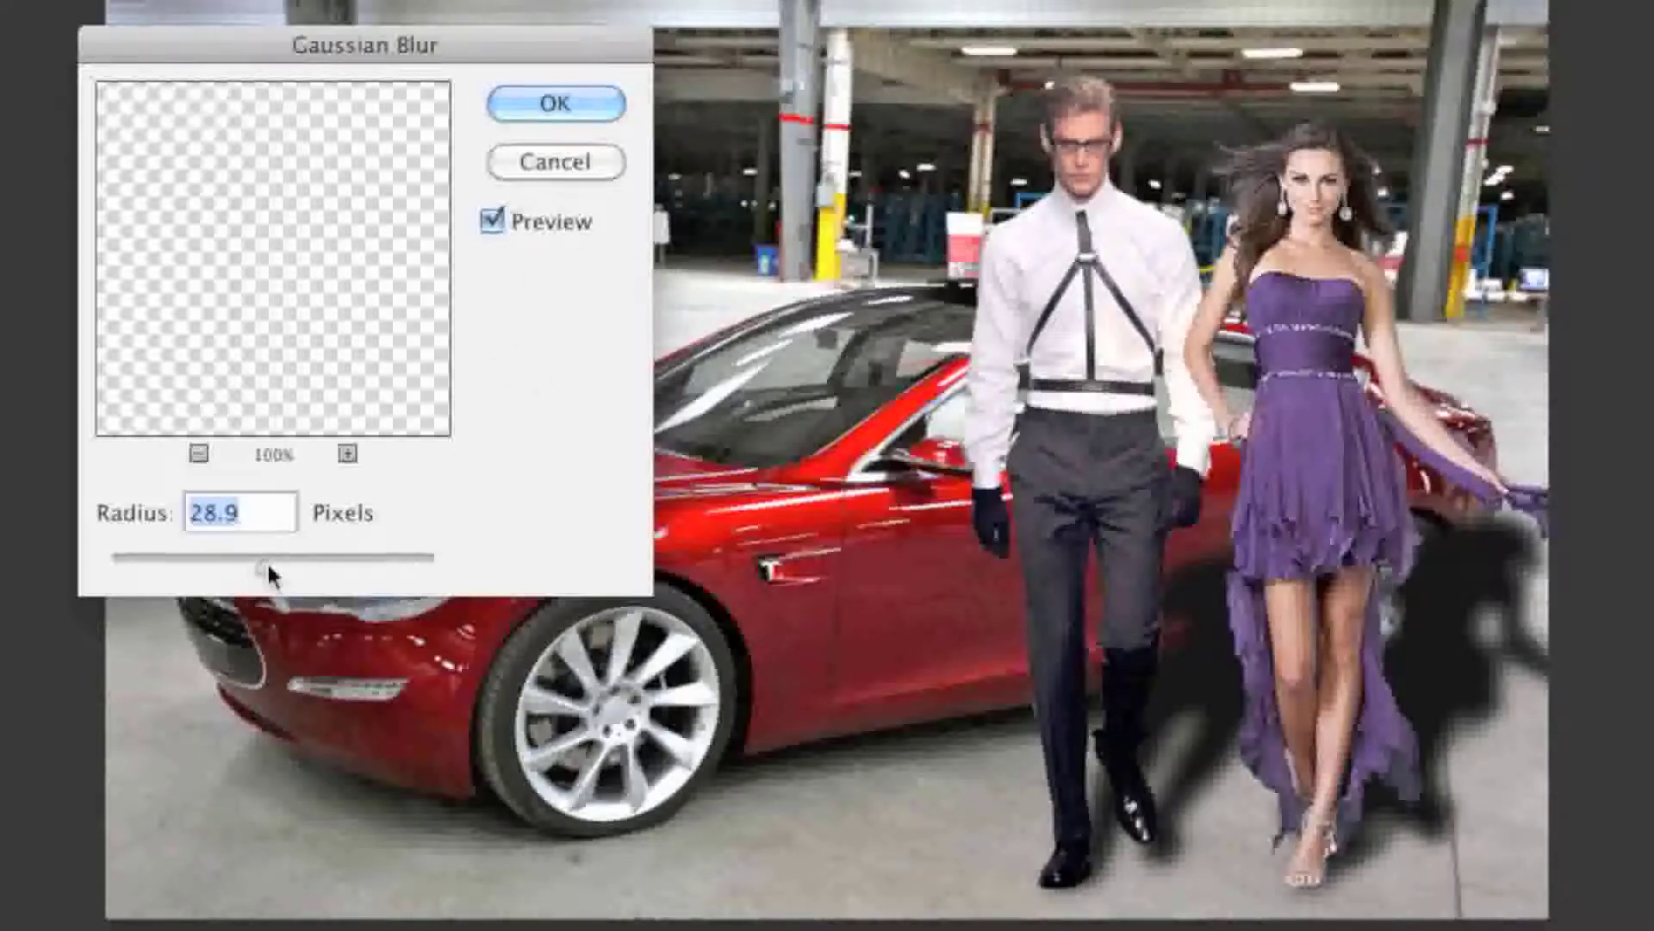
drag(264, 566, 253, 576)
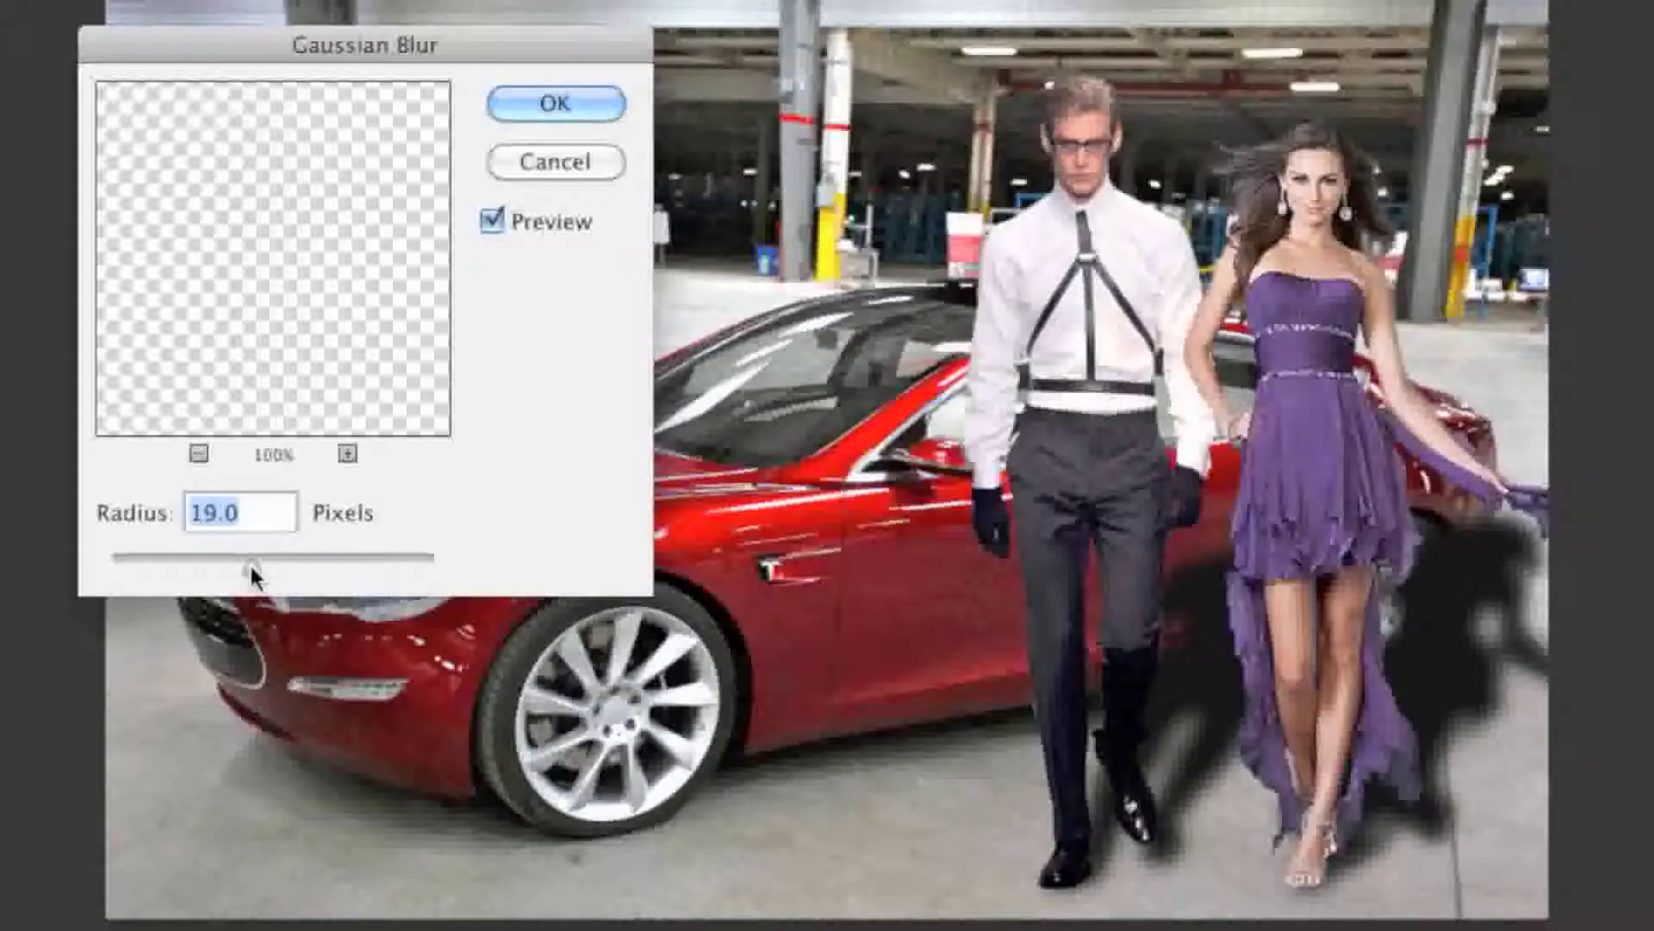
drag(251, 556, 265, 556)
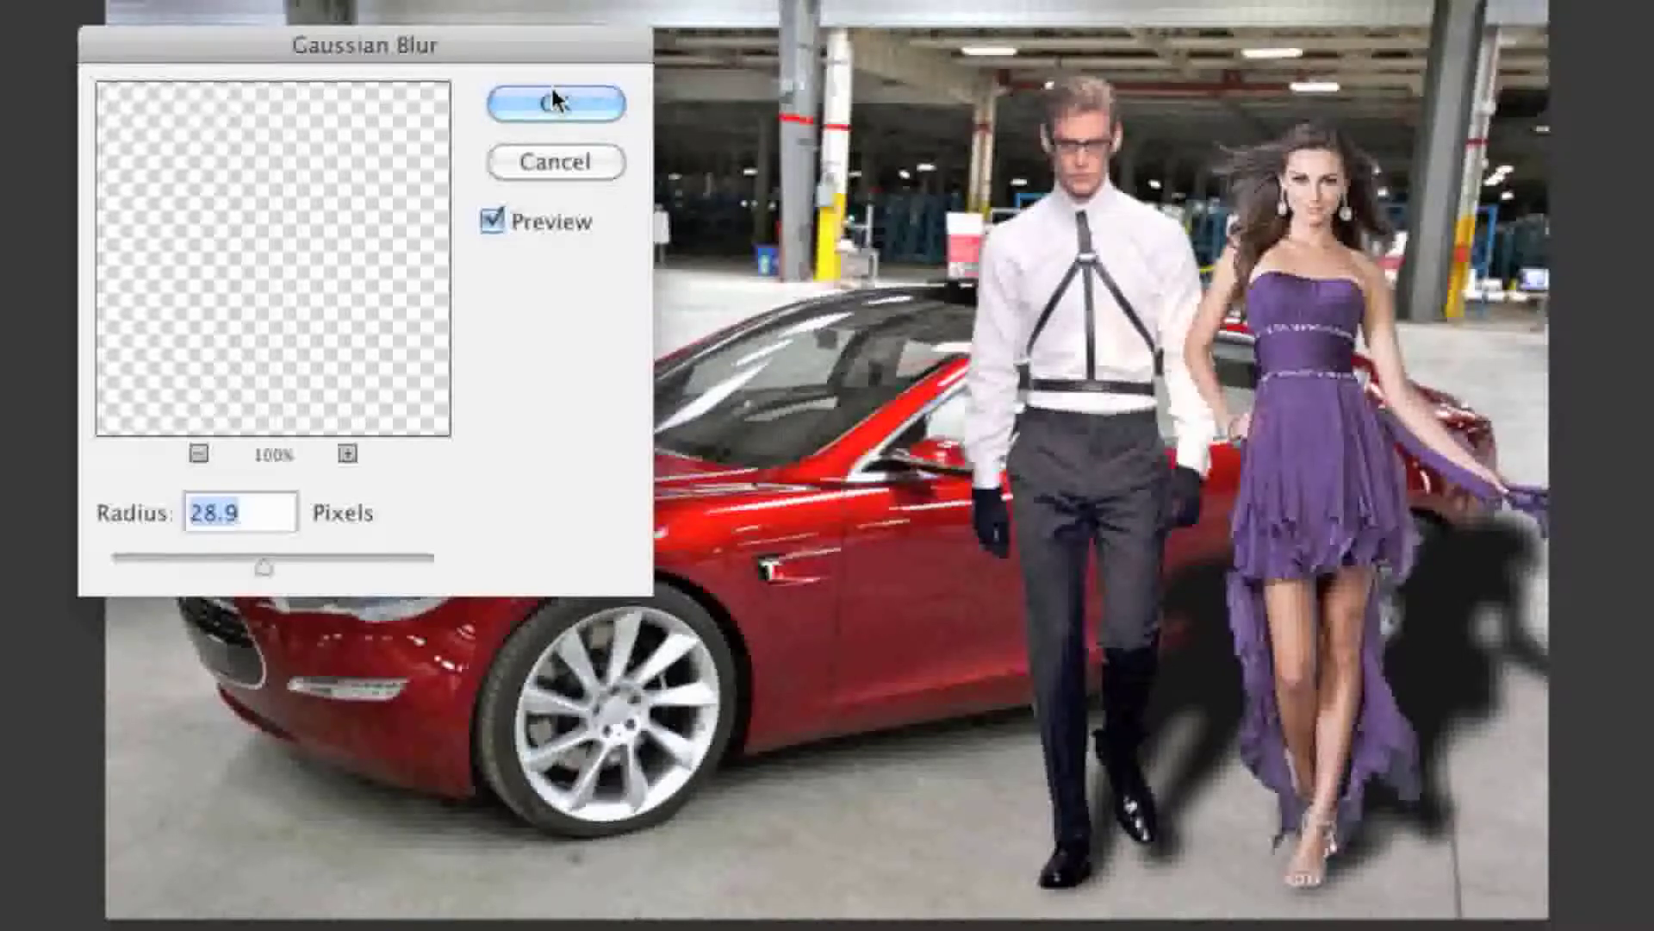
click(556, 101)
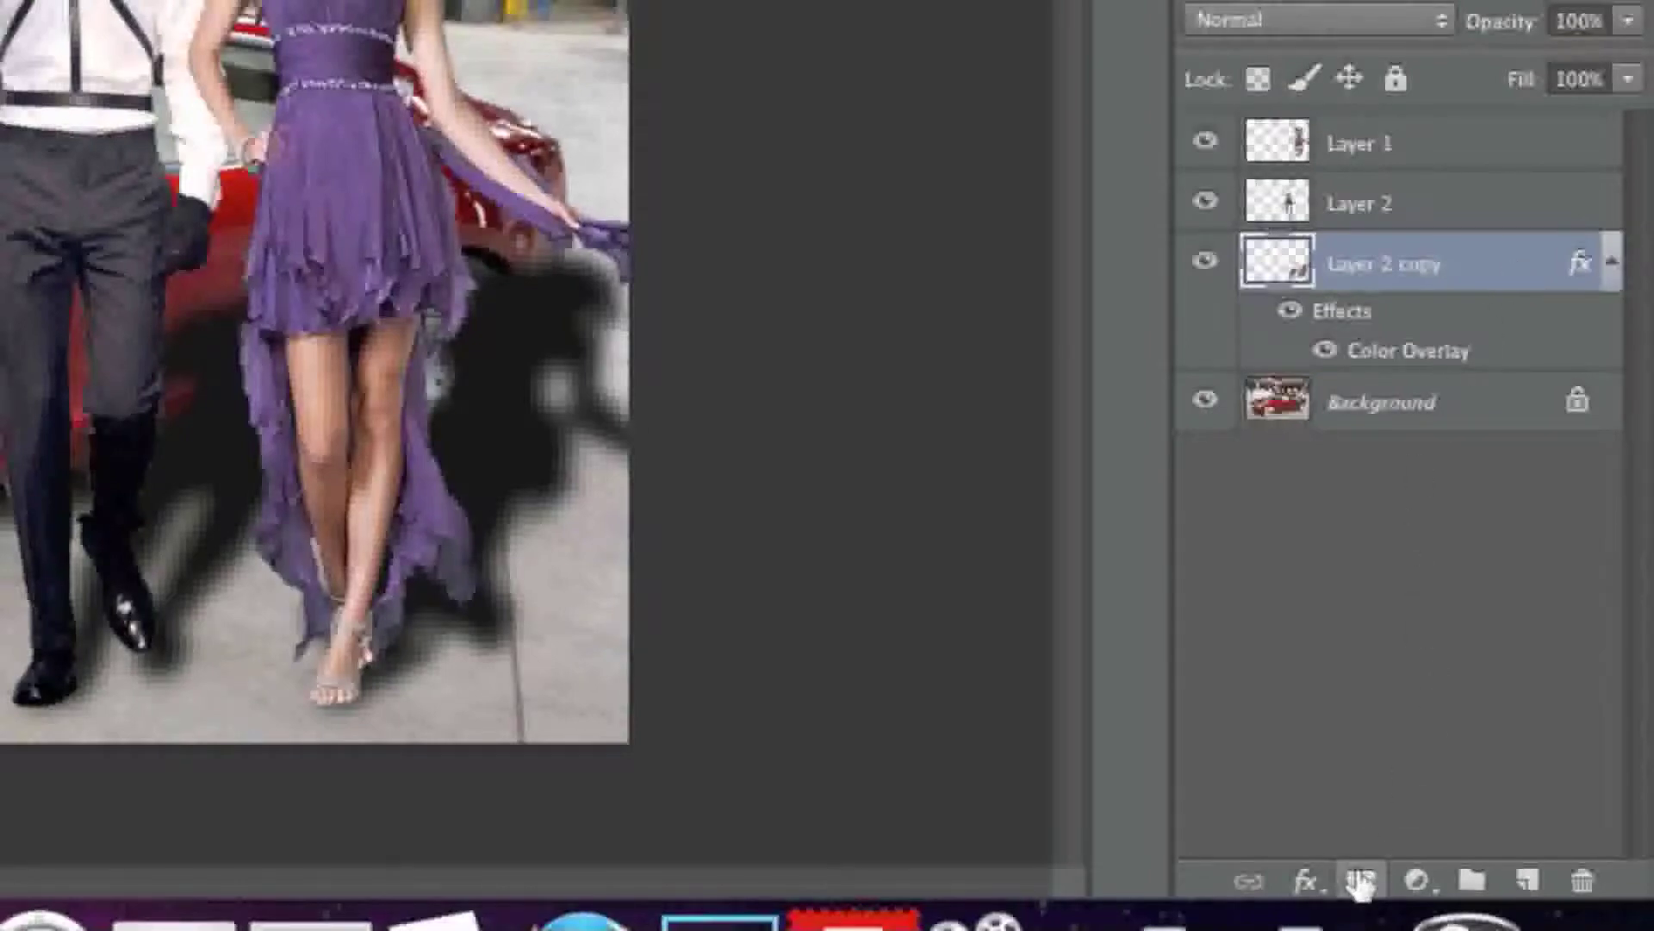
mouse_move(1367, 879)
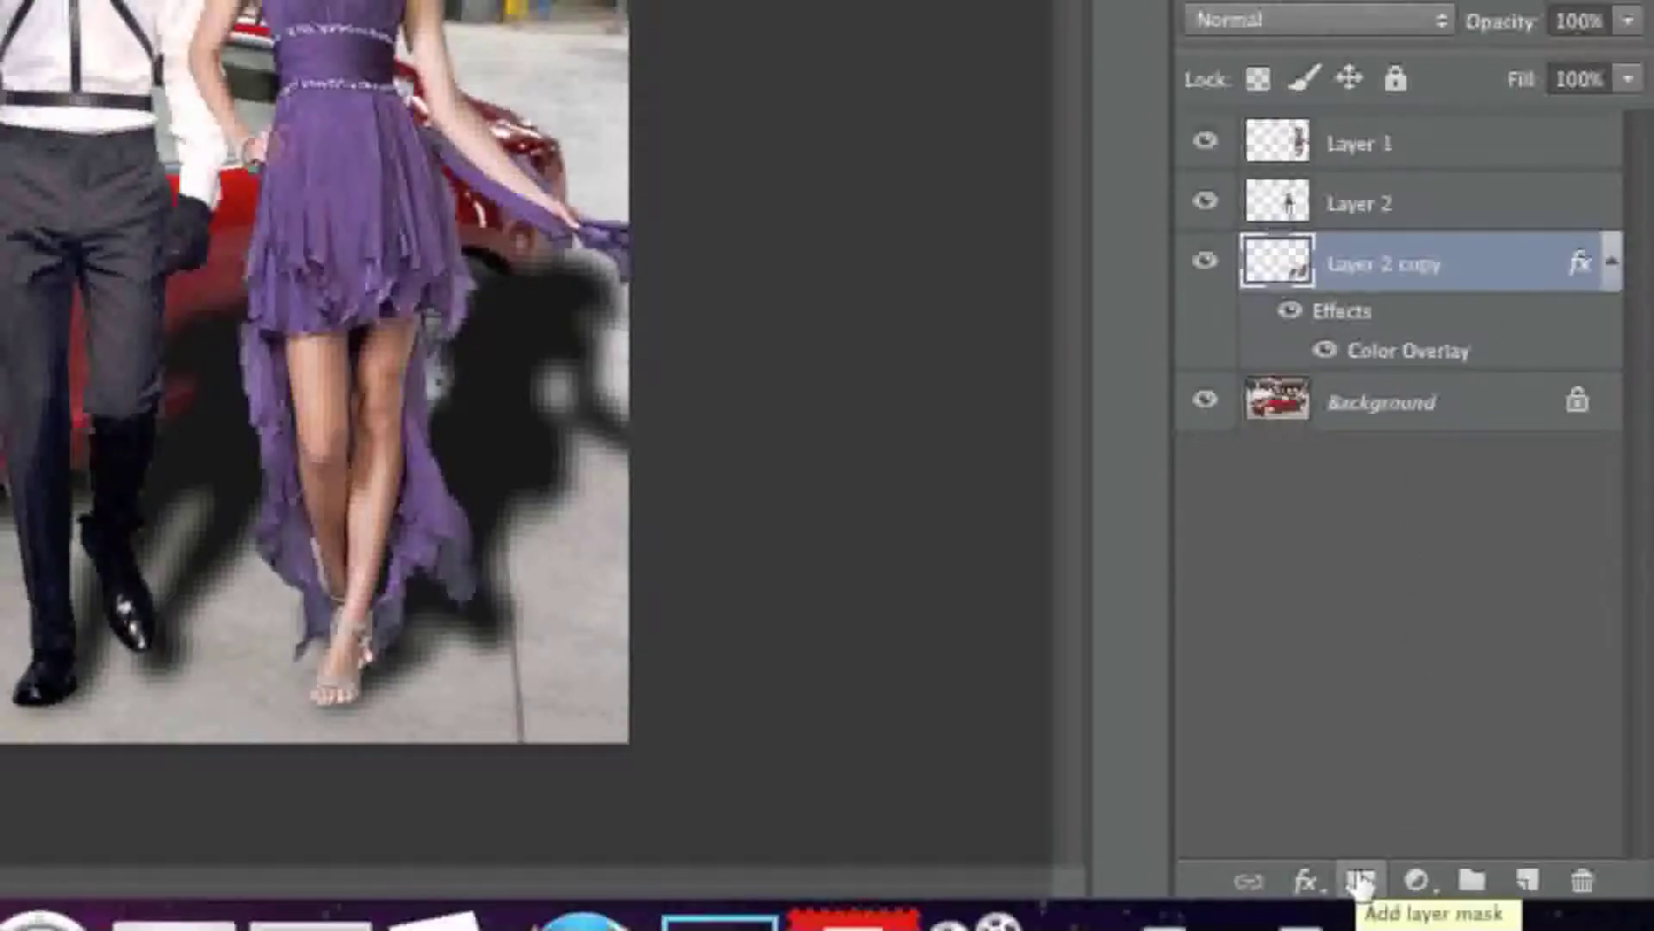
Add a layer mask to the shadow and fade it with a black-to-white gradient.
click(1368, 877)
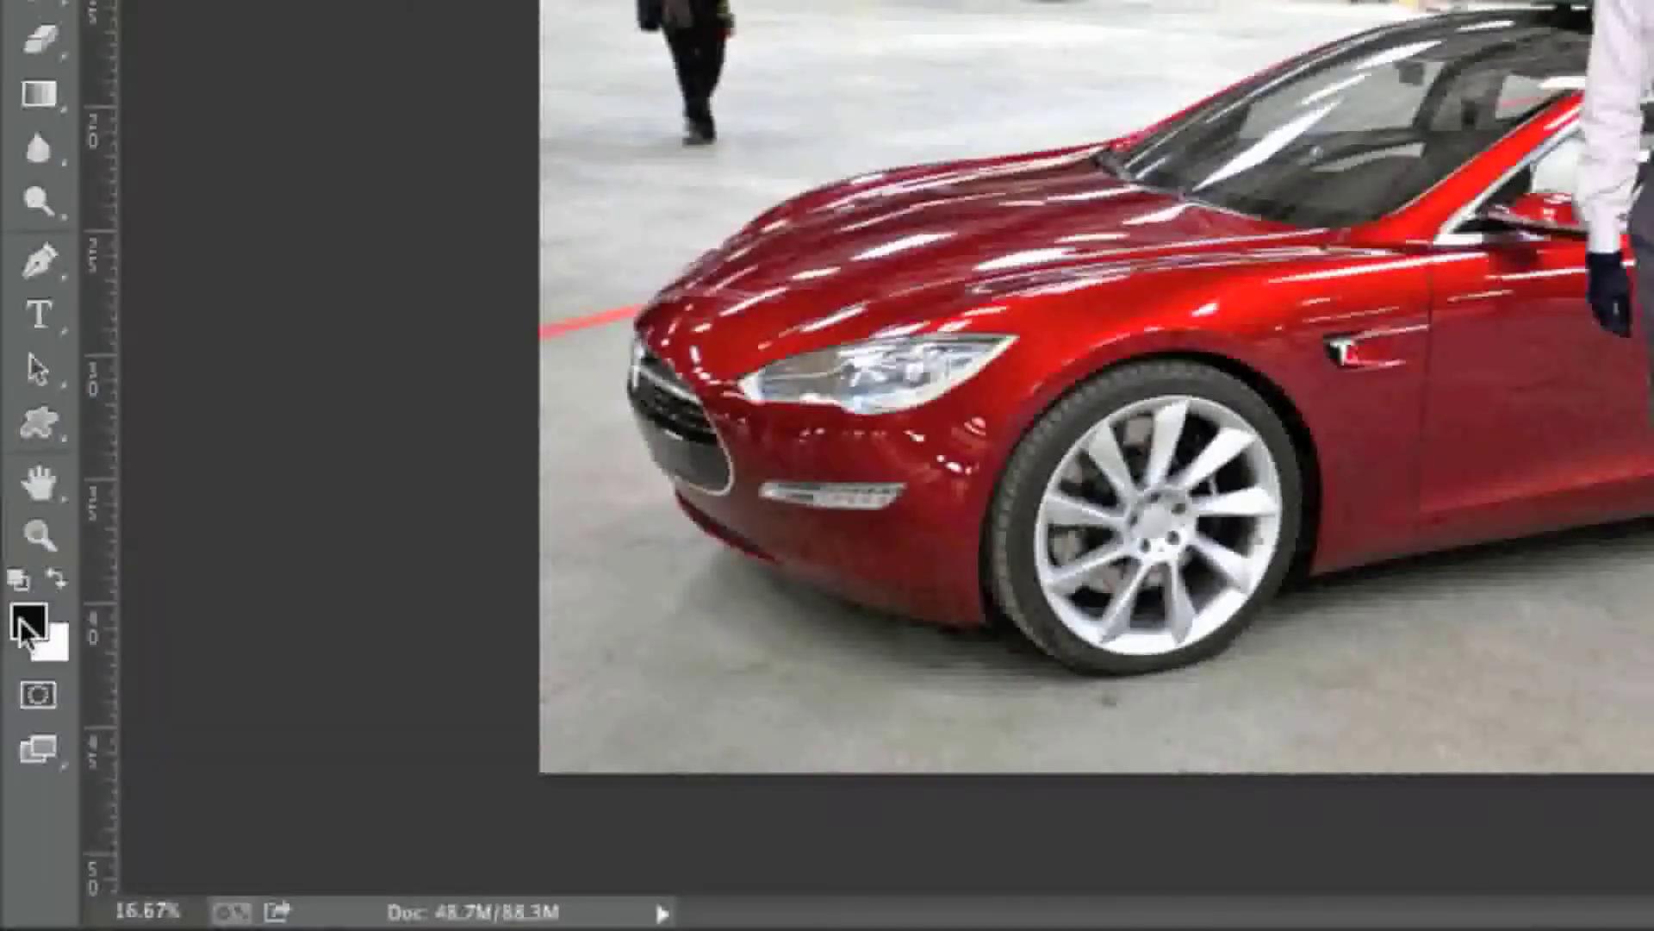
click(40, 617)
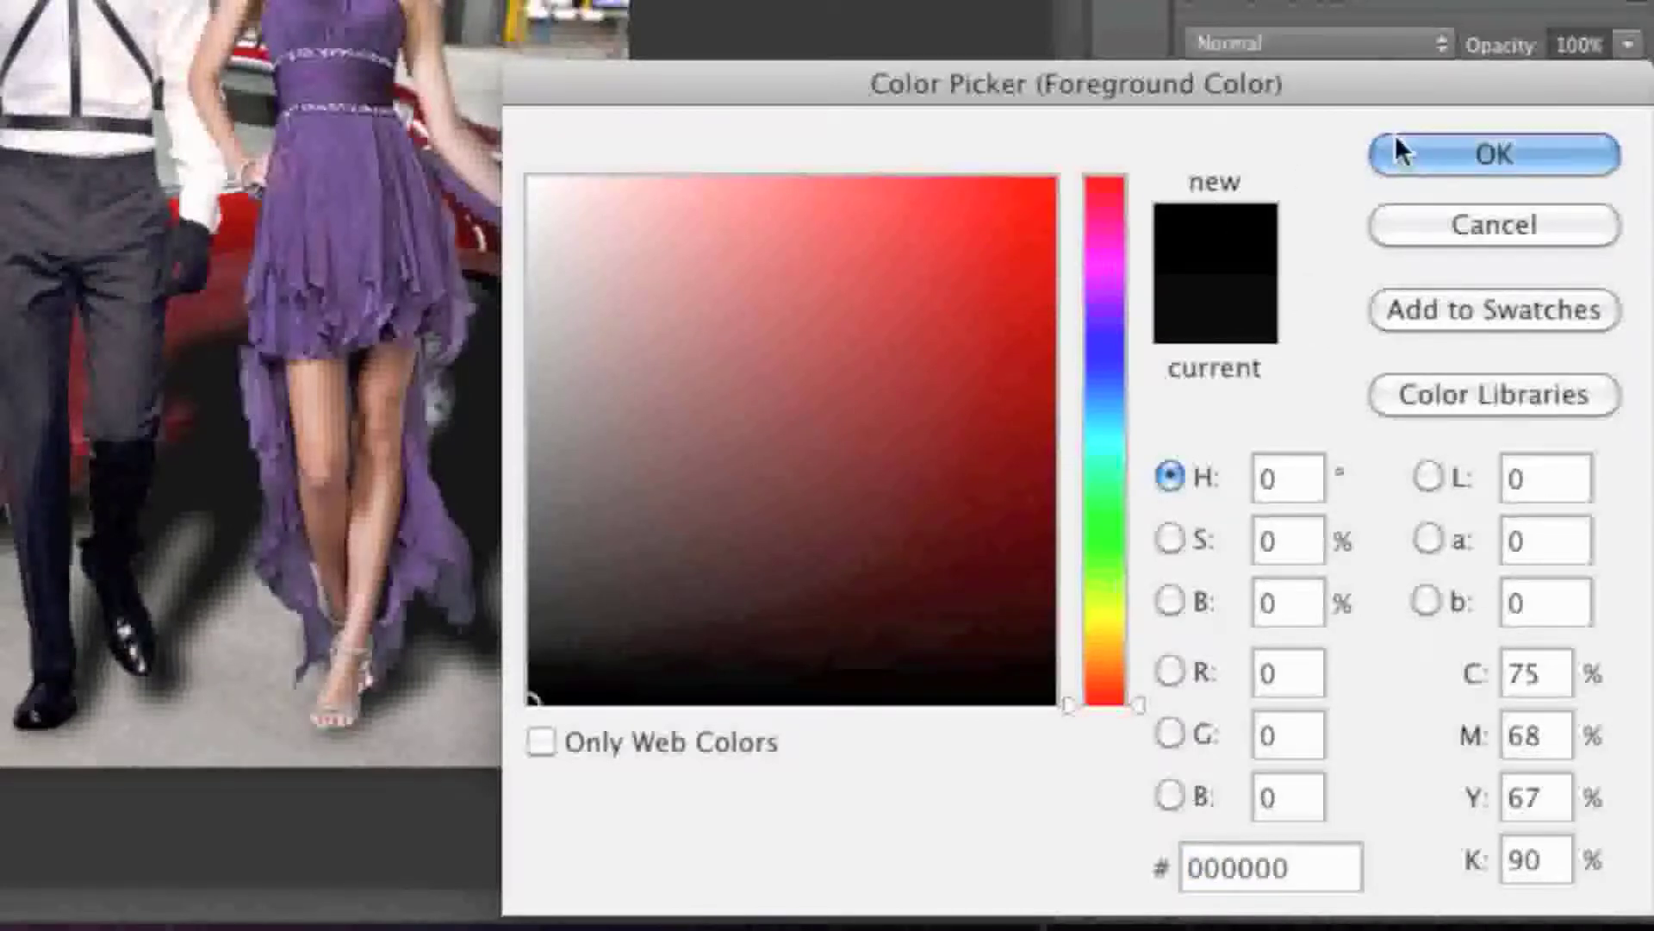
click(1494, 153)
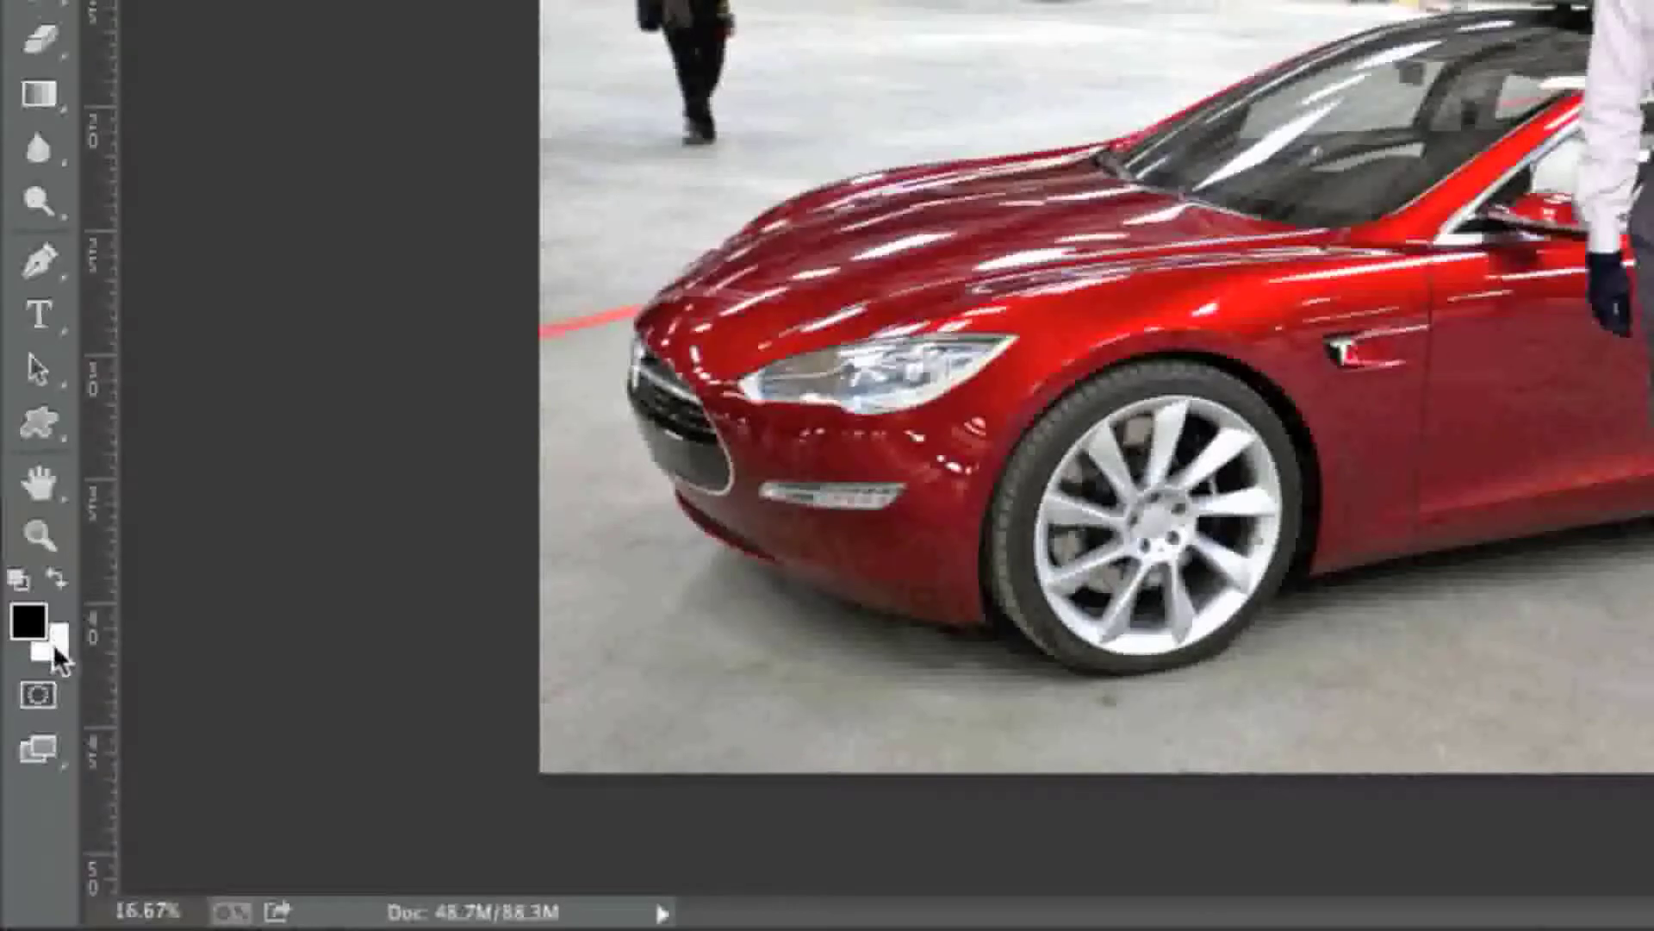
click(43, 636)
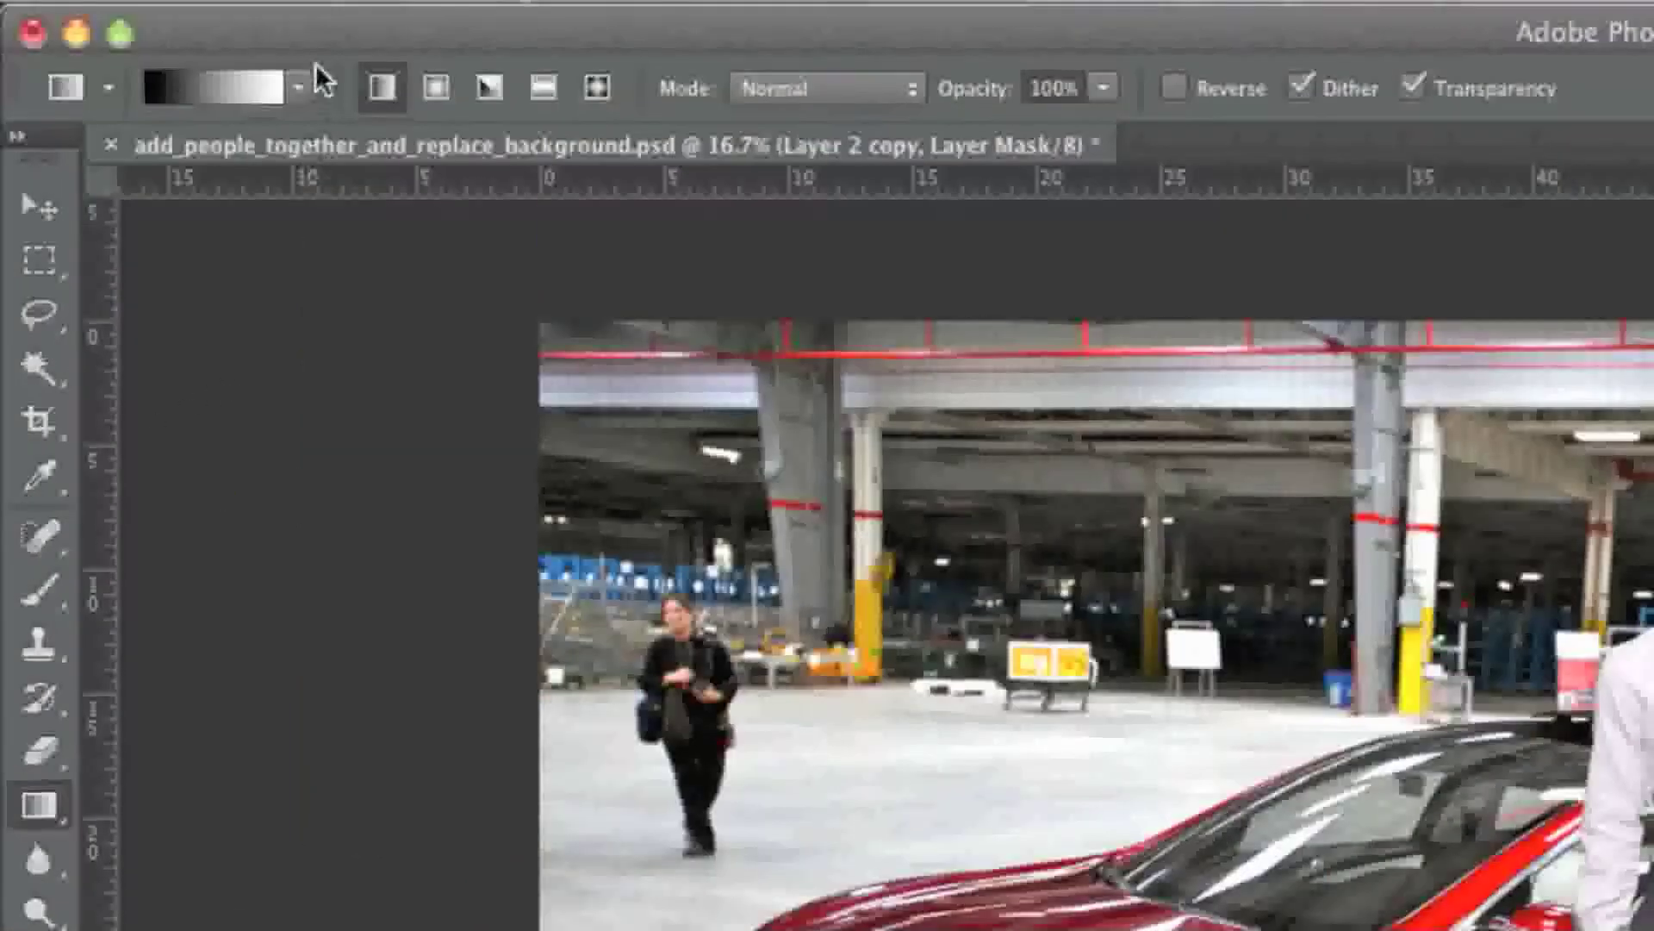
click(299, 87)
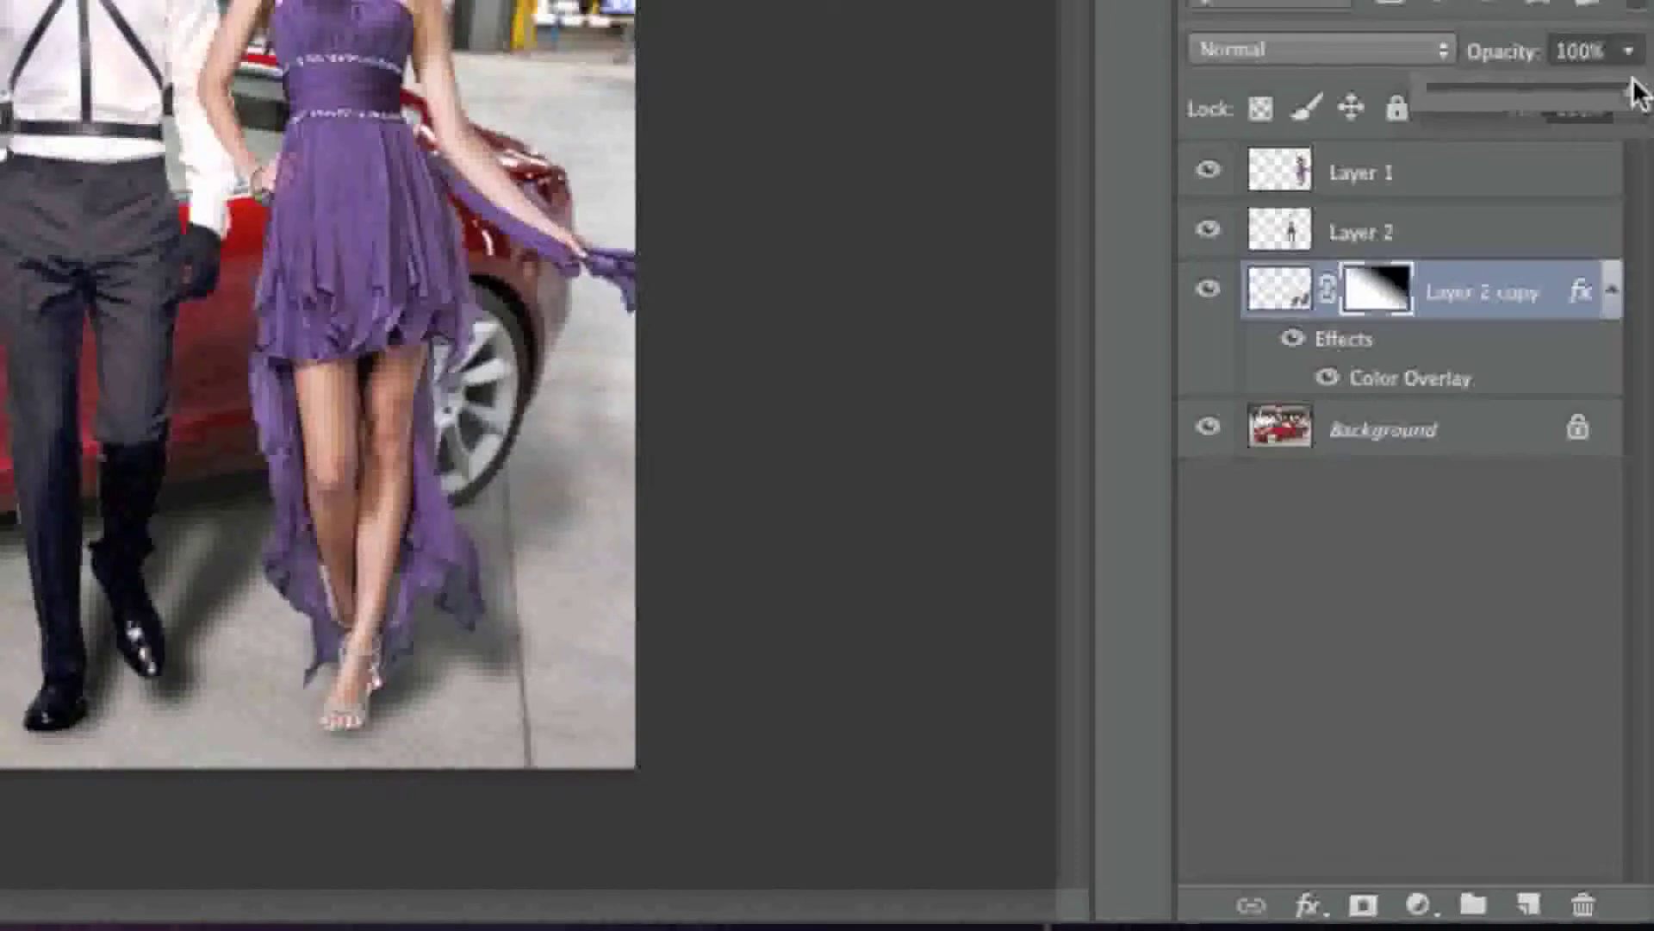
Lower the shadow layer's opacity to 83%.
drag(1625, 83, 1571, 83)
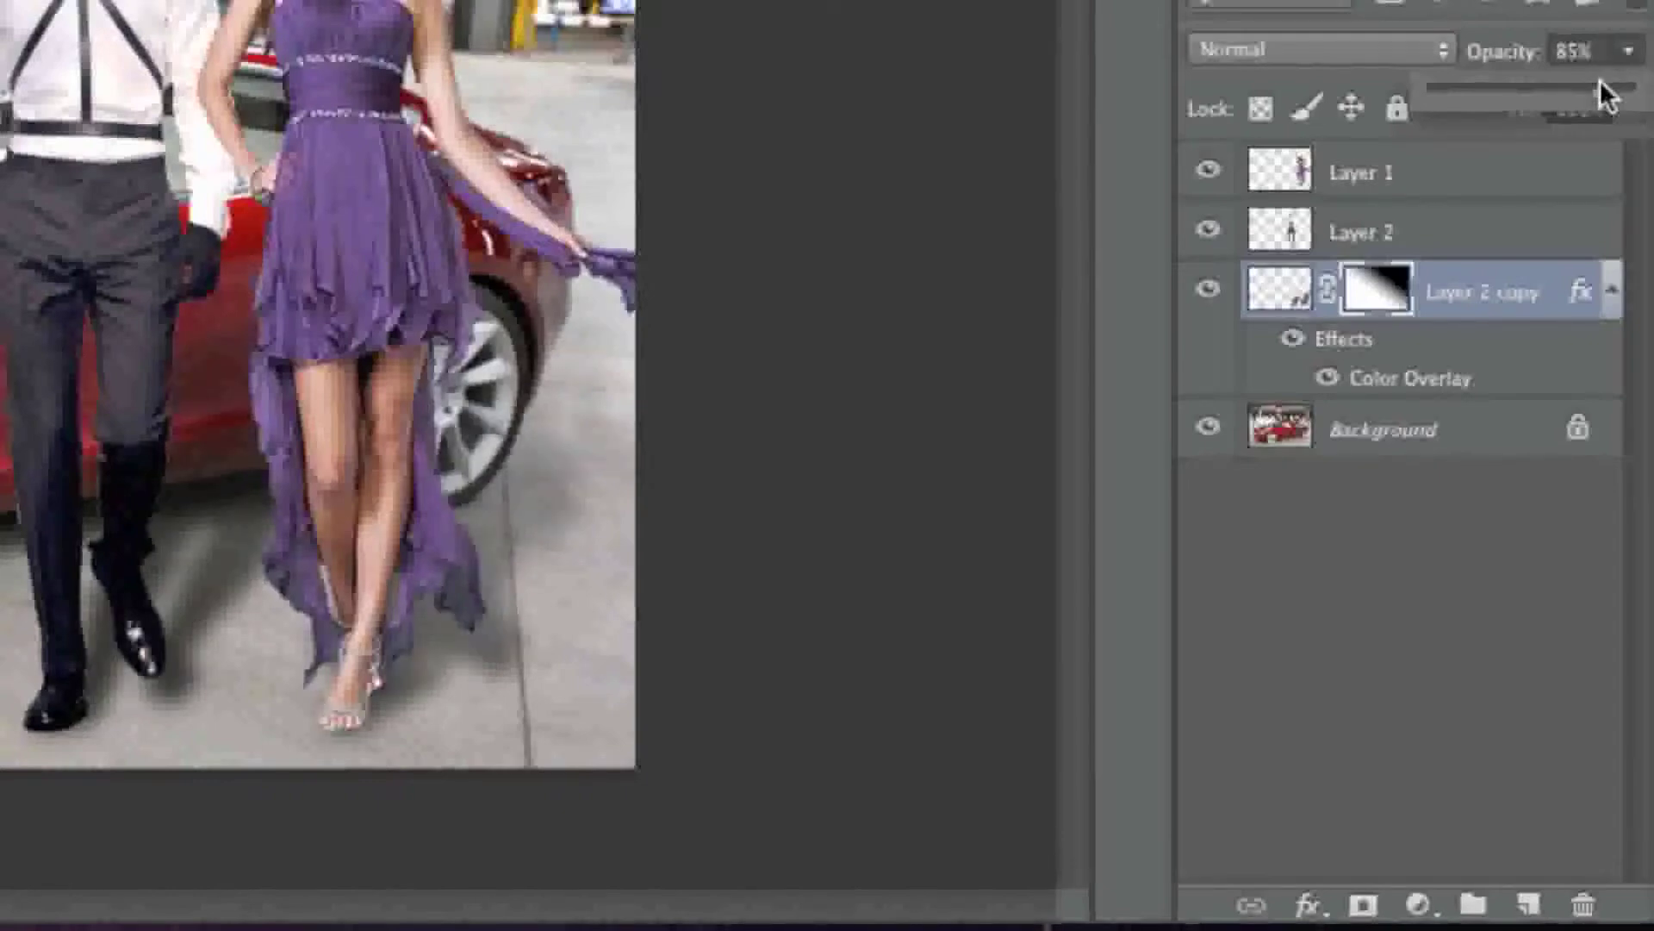
drag(1604, 82, 1572, 62)
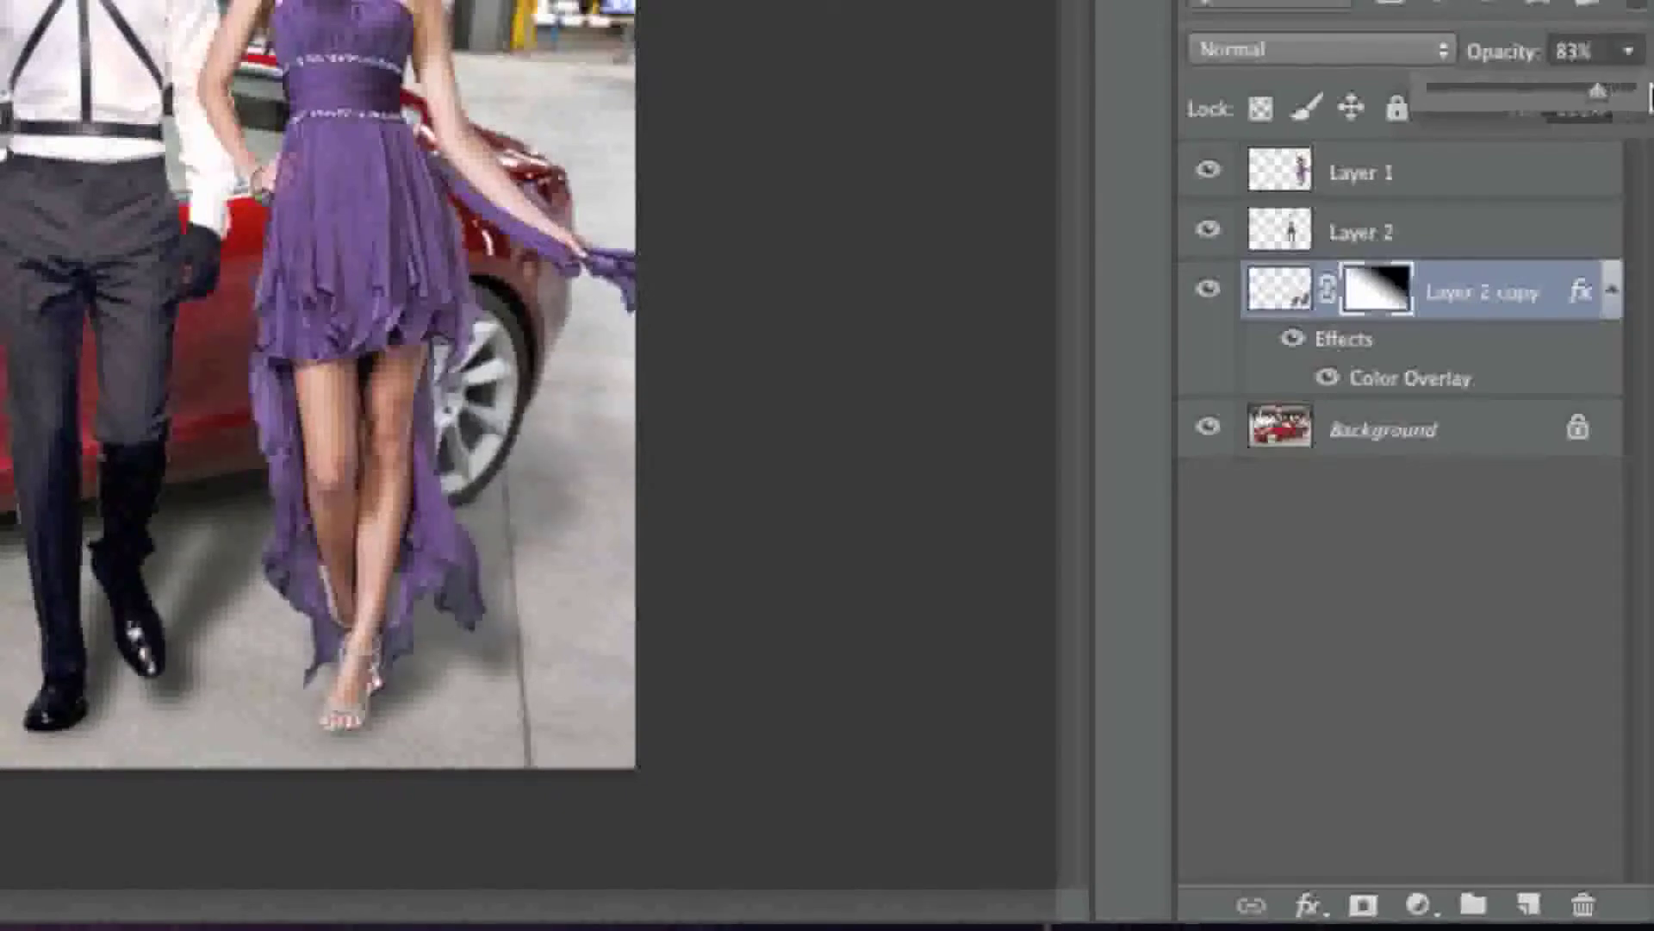